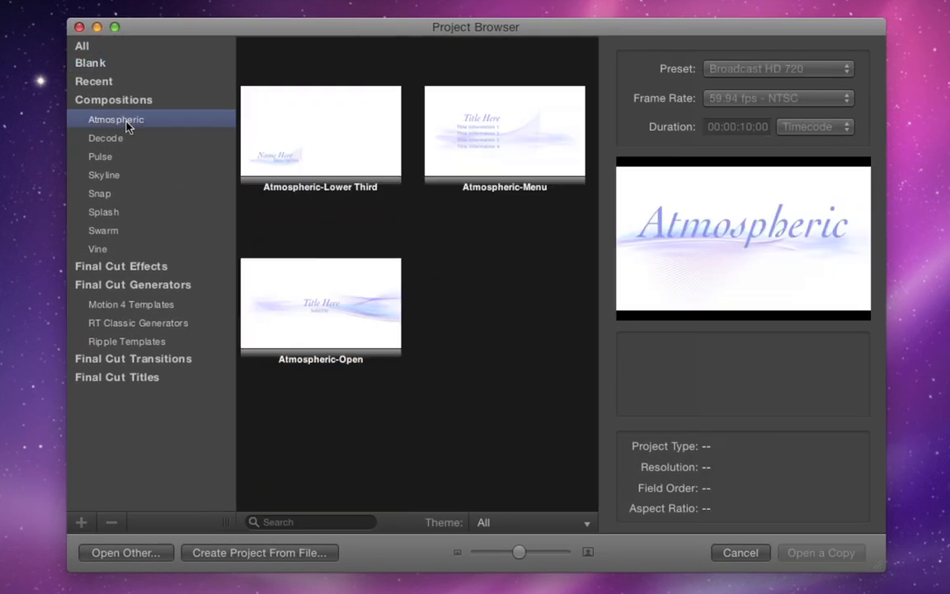
Preview the Decode, Skyline, Splash and Vine composition templates.
{"action": "left_click", "coordinate": [106, 138]}
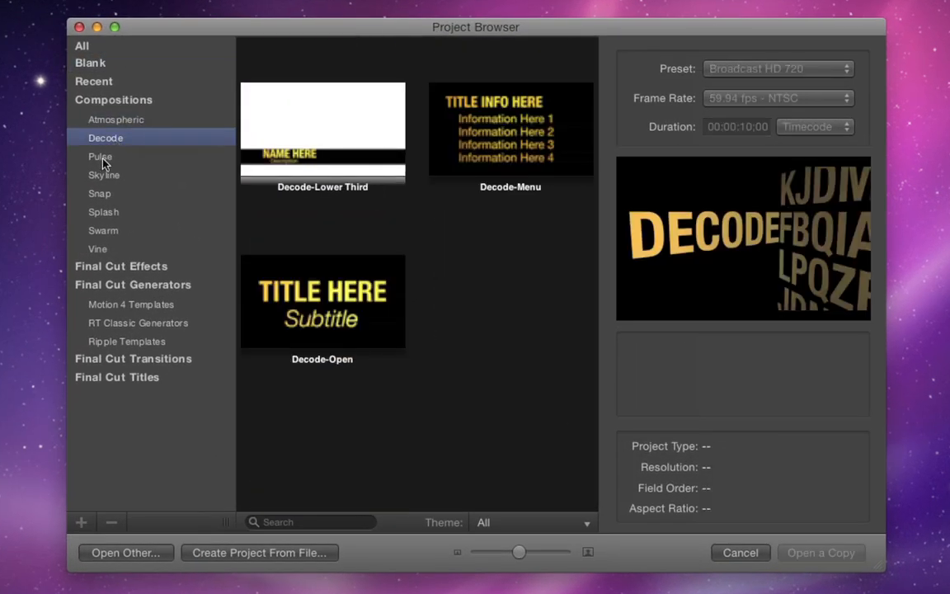
{"action": "left_click", "coordinate": [104, 174]}
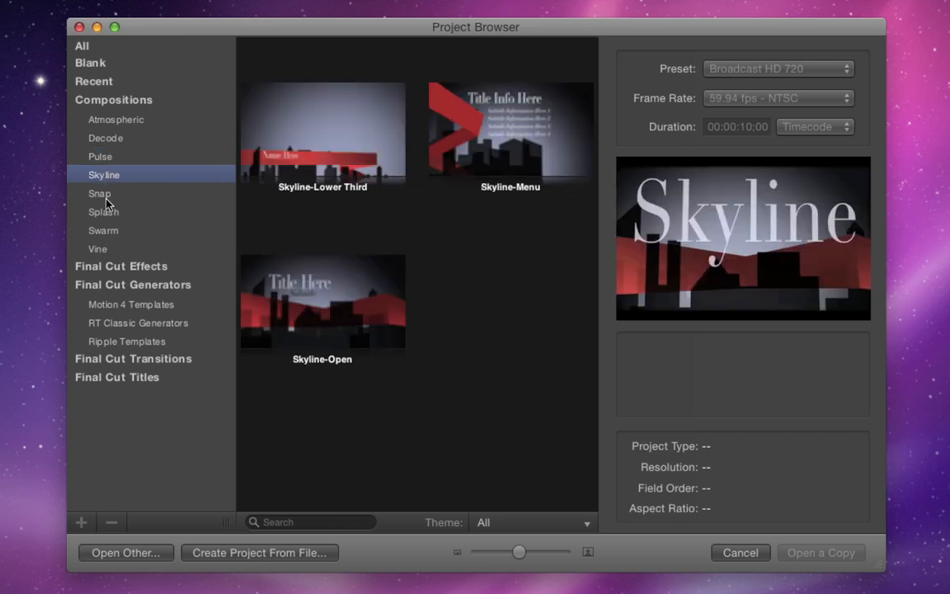
{"action": "left_click", "coordinate": [103, 212]}
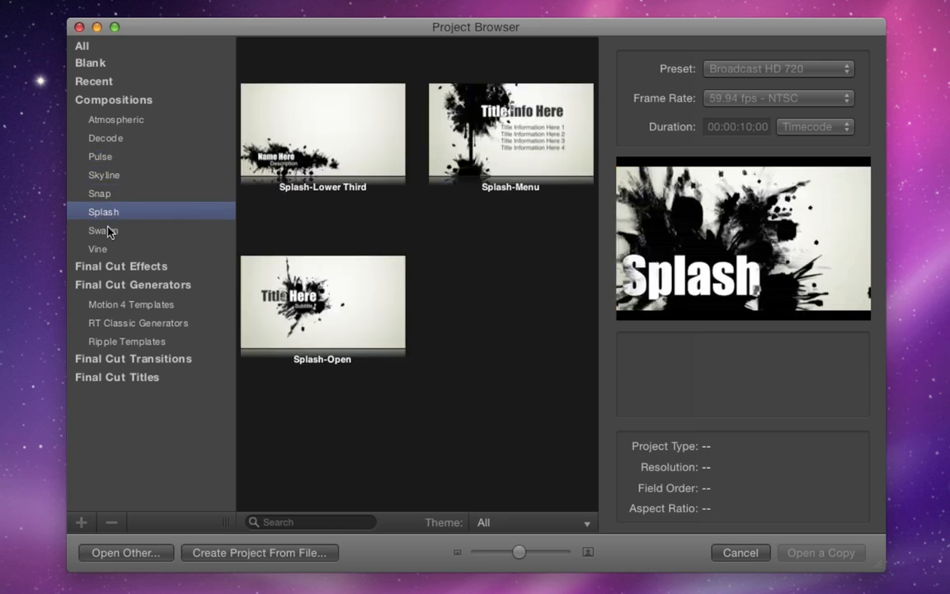
{"action": "left_click", "coordinate": [97, 249]}
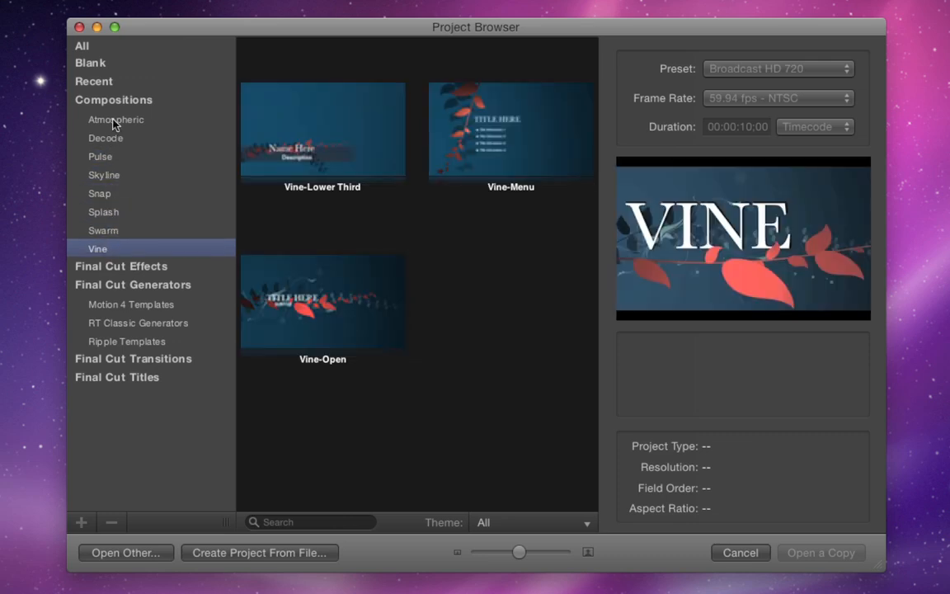
{"action": "left_click", "coordinate": [115, 120]}
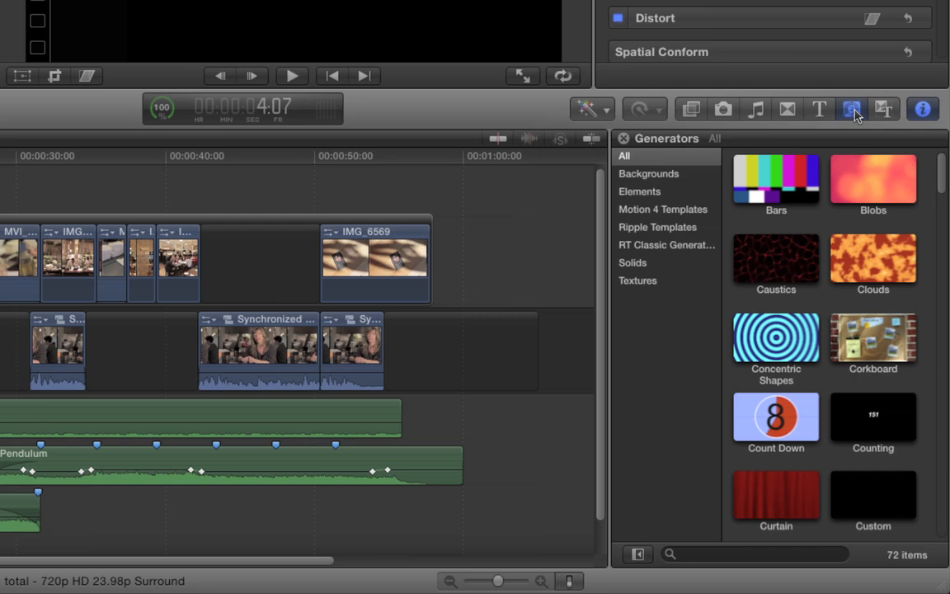
{"action": "mouse_move", "coordinate": [676, 214]}
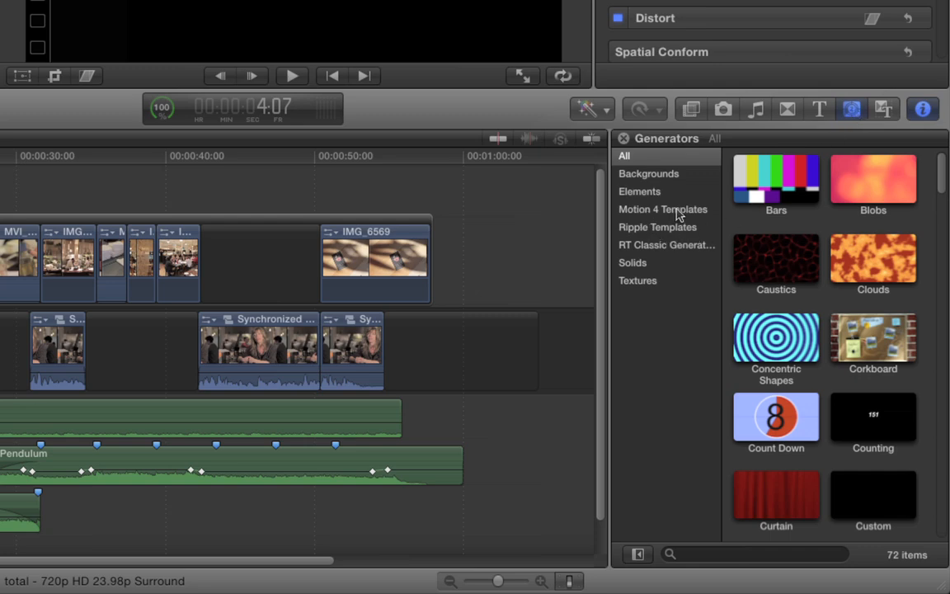
Filter the generators to Motion 4 Templates and scroll to the Pulse templates.
{"action": "left_click", "coordinate": [661, 209]}
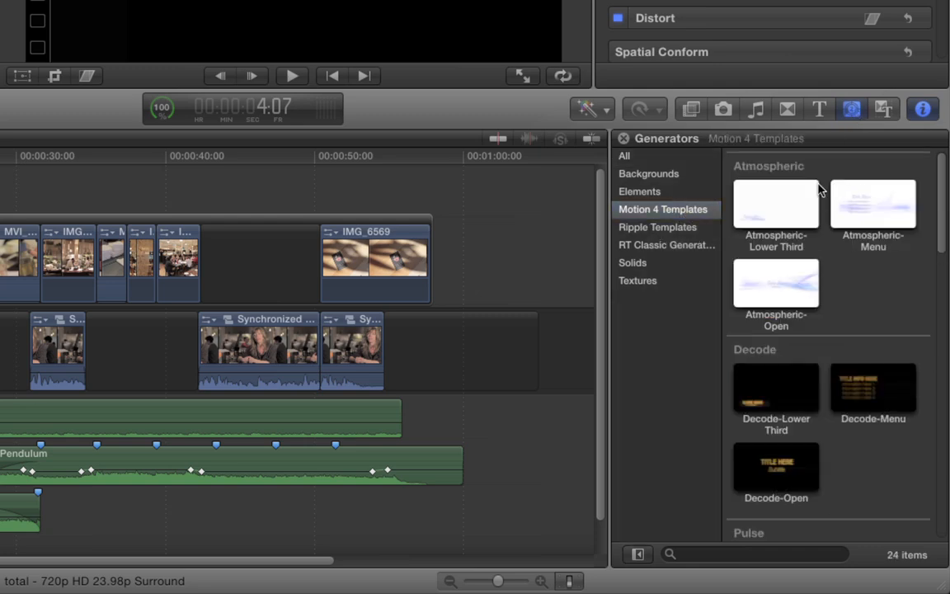
{"action": "scroll", "scroll_direction": "down", "scroll_amount": 3}
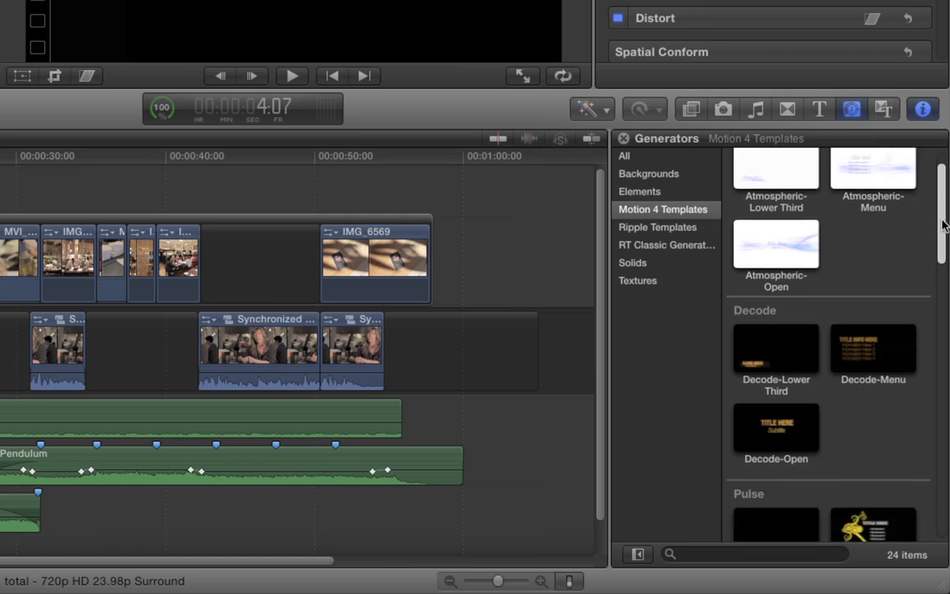
{"action": "scroll", "scroll_direction": "down", "scroll_amount": 3}
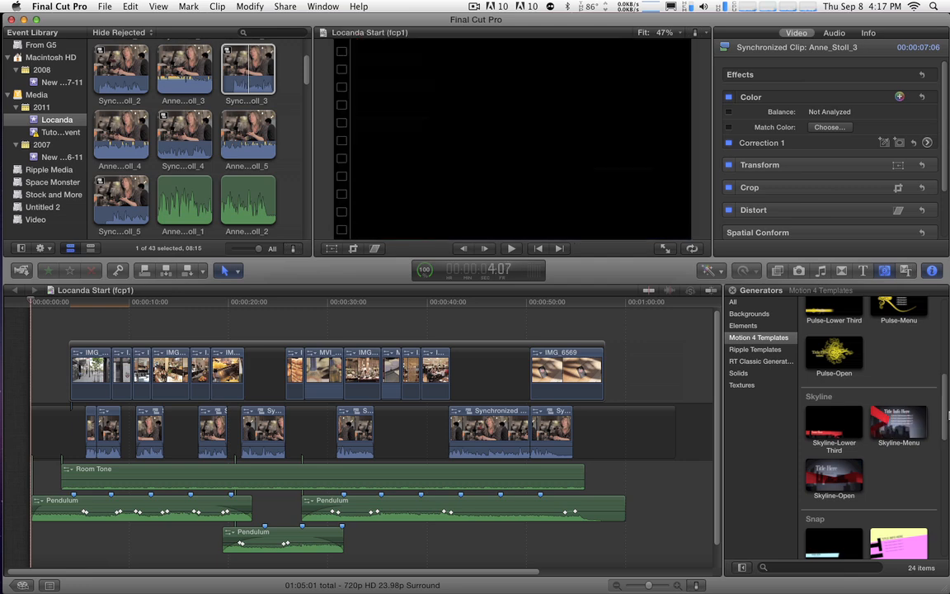
{"action": "scroll", "scroll_direction": "down", "scroll_amount": 3}
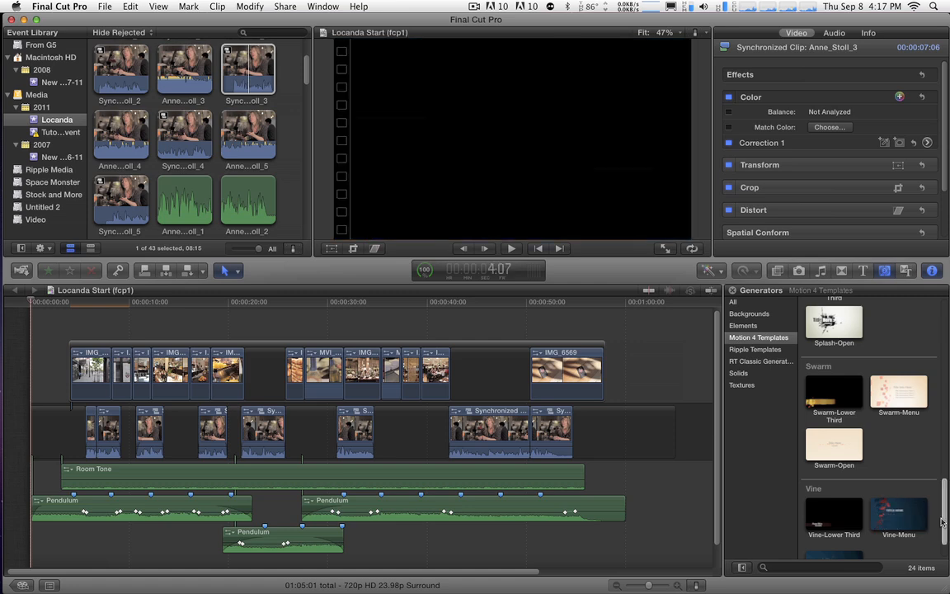
{"action": "scroll", "scroll_direction": "down", "scroll_amount": 3}
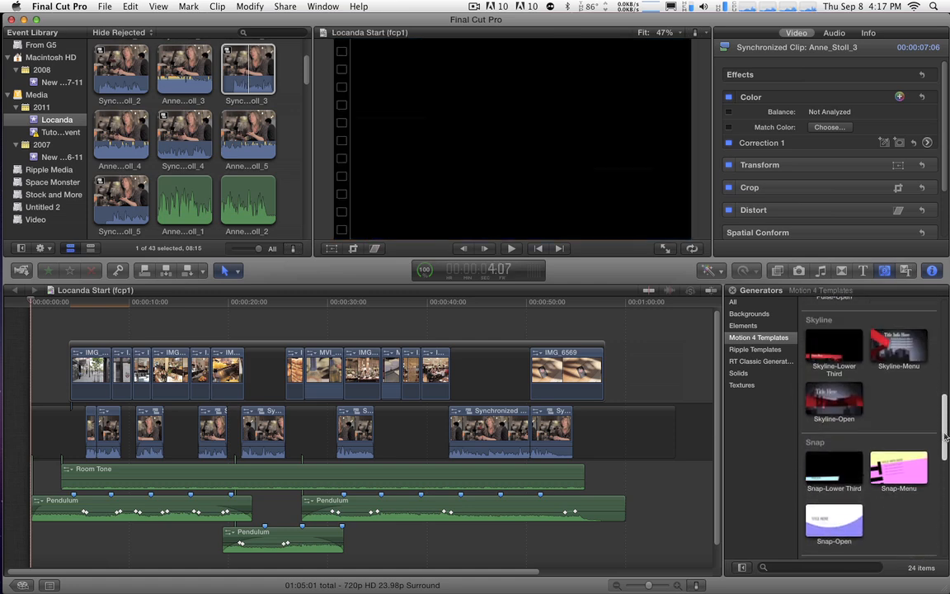
{"action": "scroll", "scroll_direction": "up", "scroll_amount": 3}
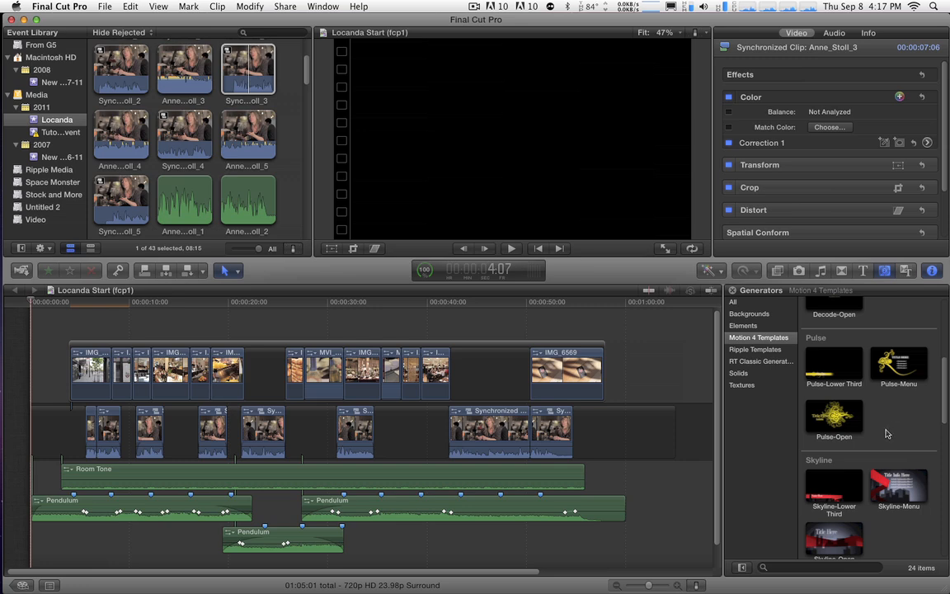
{"action": "mouse_move", "coordinate": [889, 431]}
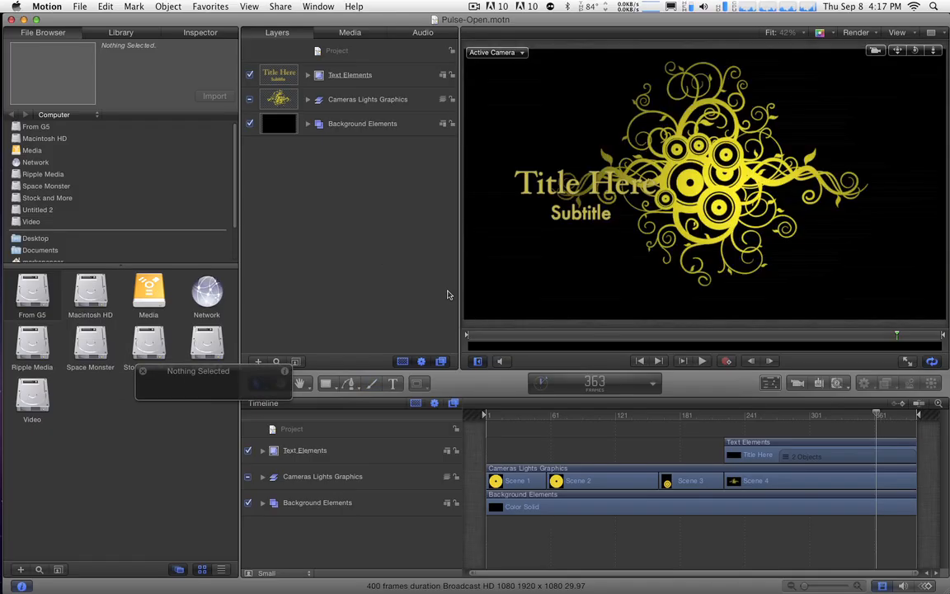
{"action": "mouse_move", "coordinate": [357, 228]}
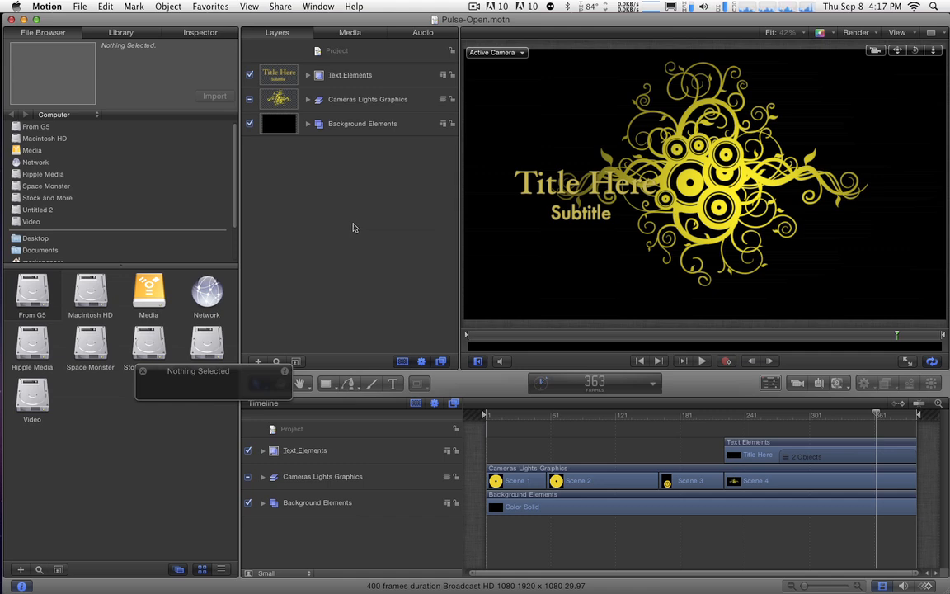
{"action": "mouse_move", "coordinate": [361, 115]}
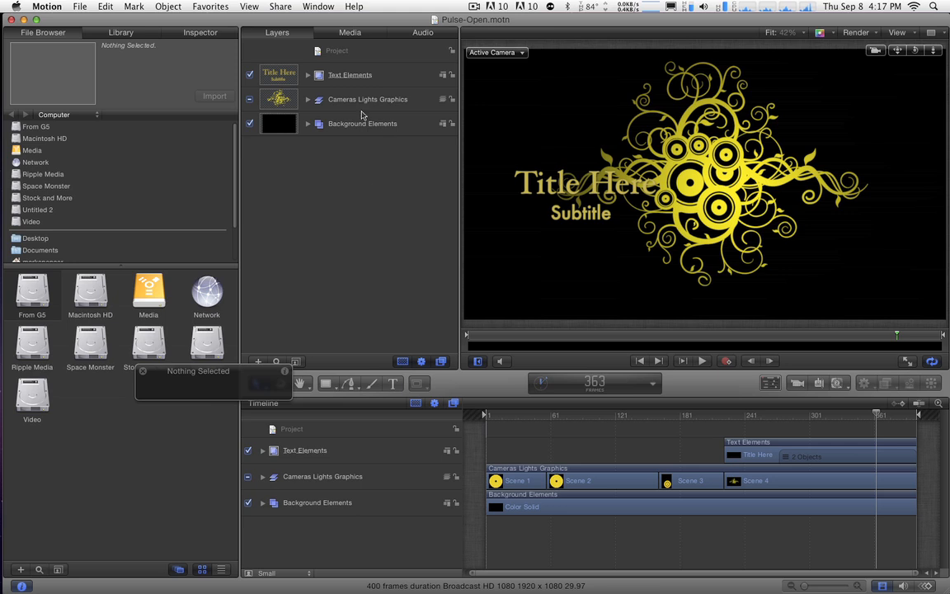
Expand Background Elements and show the Color Solid layer's generator settings.
{"action": "left_click", "coordinate": [308, 123]}
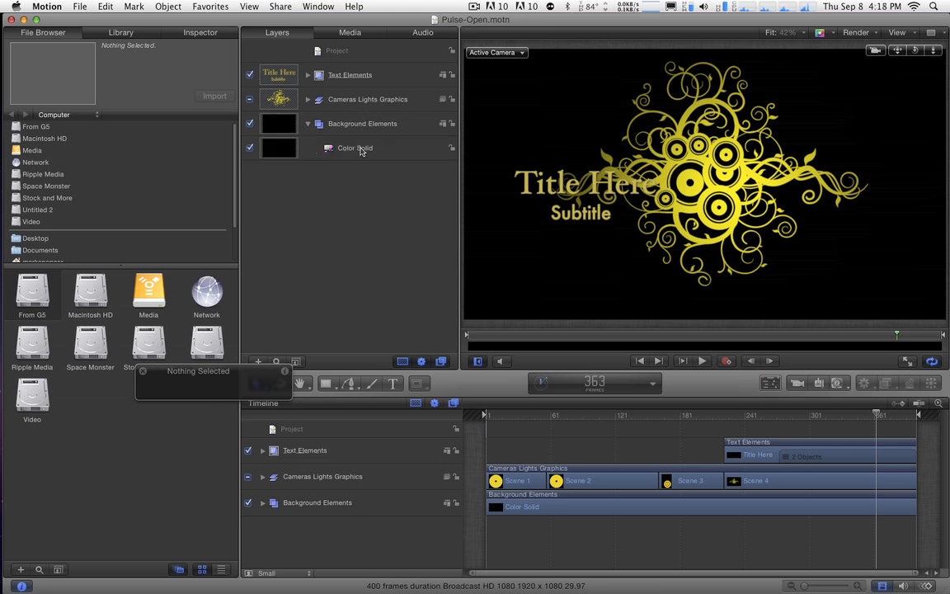
{"action": "left_click", "coordinate": [355, 147]}
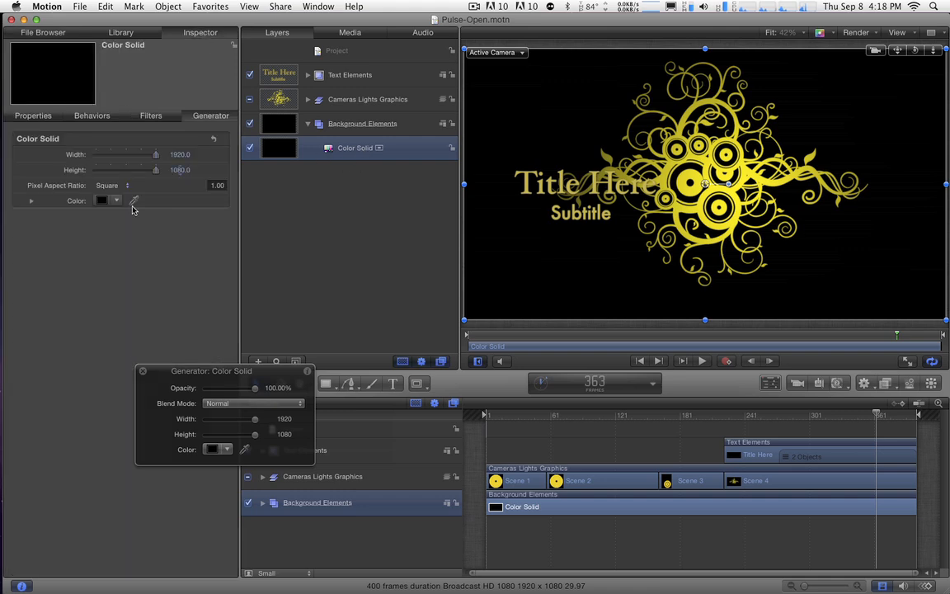
{"action": "left_click", "coordinate": [102, 200]}
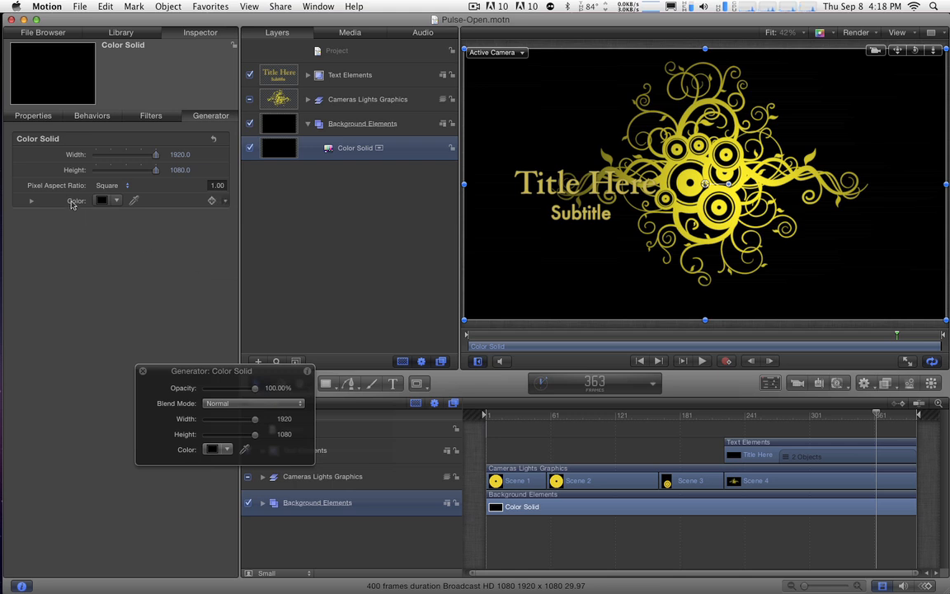
{"action": "mouse_move", "coordinate": [227, 205]}
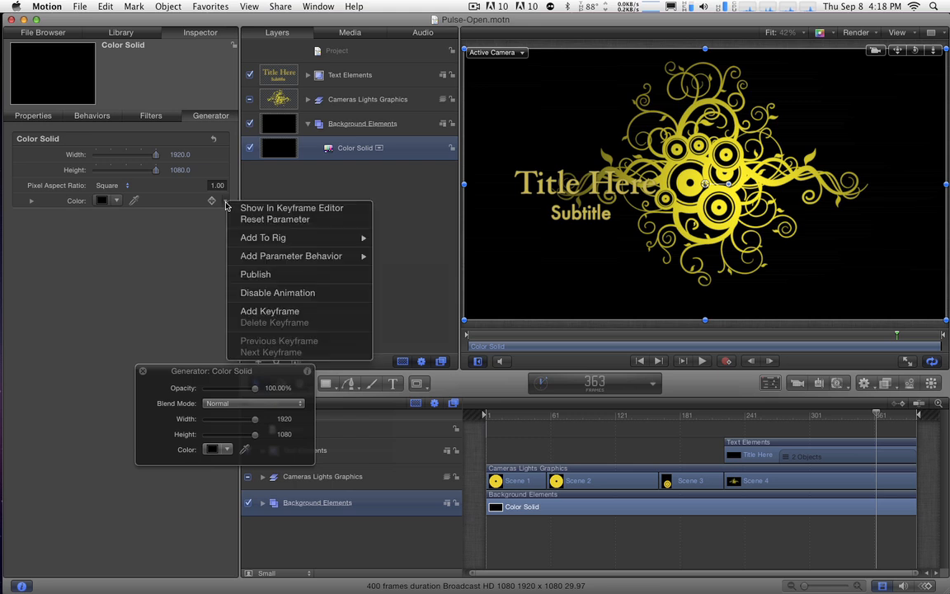
{"action": "mouse_move", "coordinate": [284, 274]}
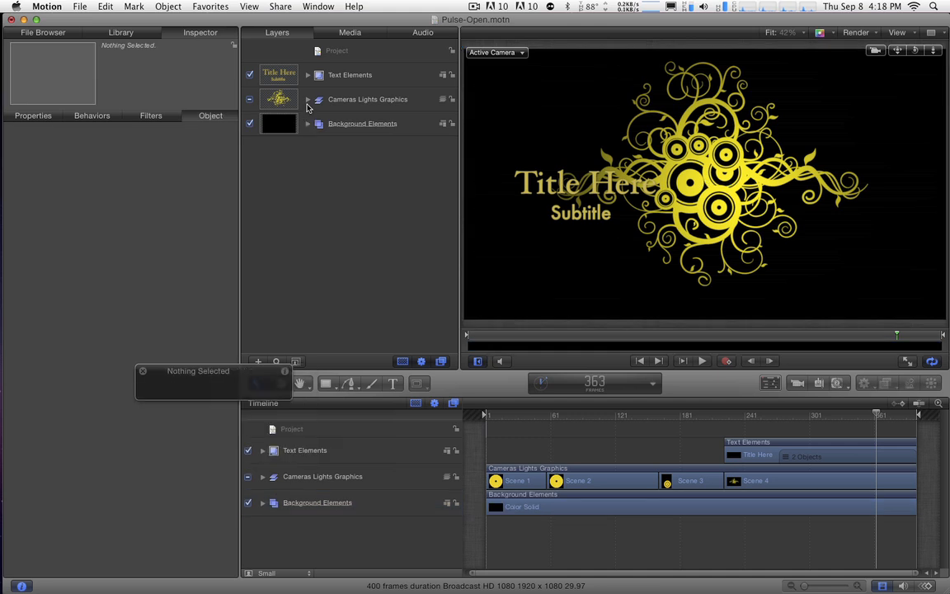
Add a Hue/Saturation filter at saturation -1 to Cameras Lights Graphics, playhead at frame 207.
{"action": "left_click", "coordinate": [307, 99]}
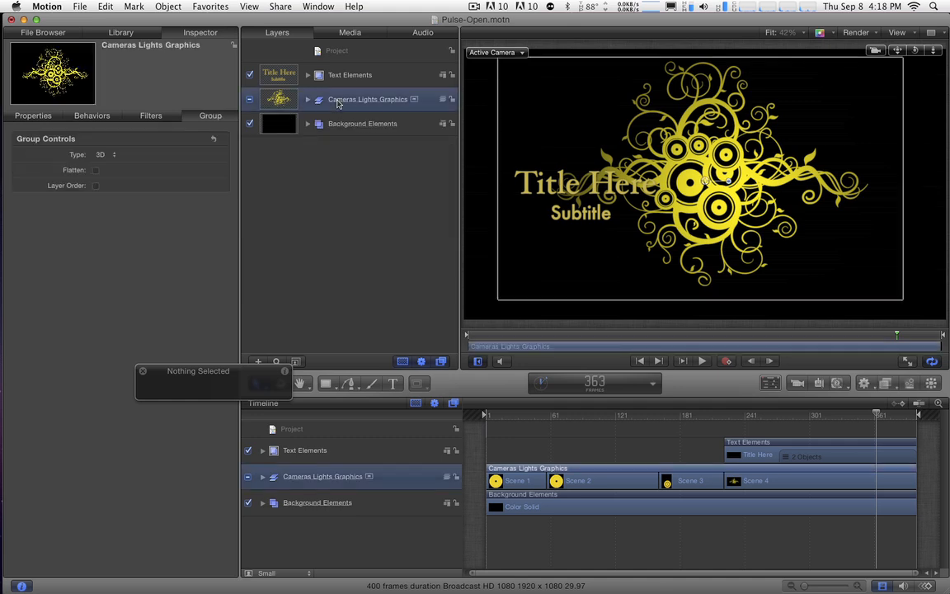
{"action": "left_click", "coordinate": [366, 99]}
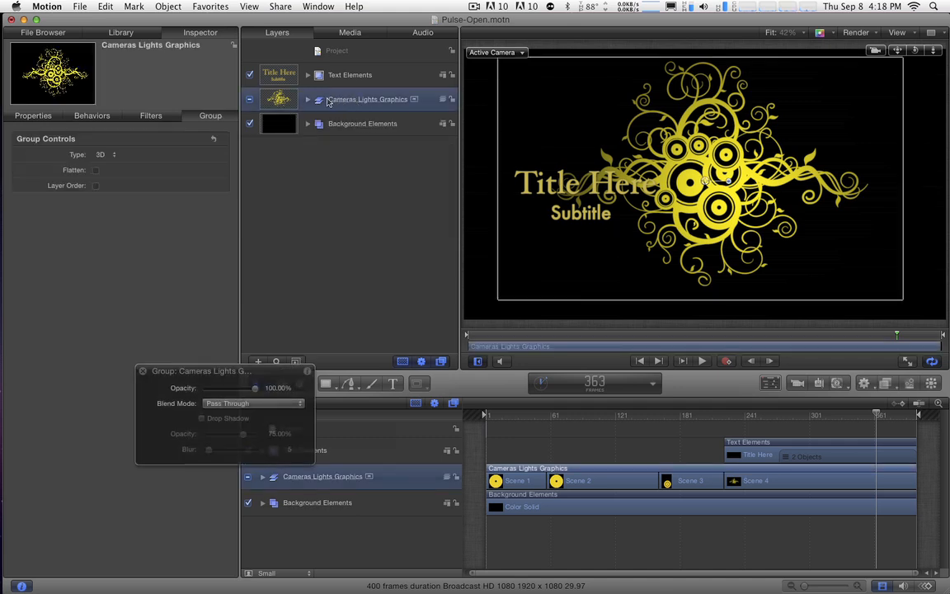
{"action": "left_click", "coordinate": [307, 99]}
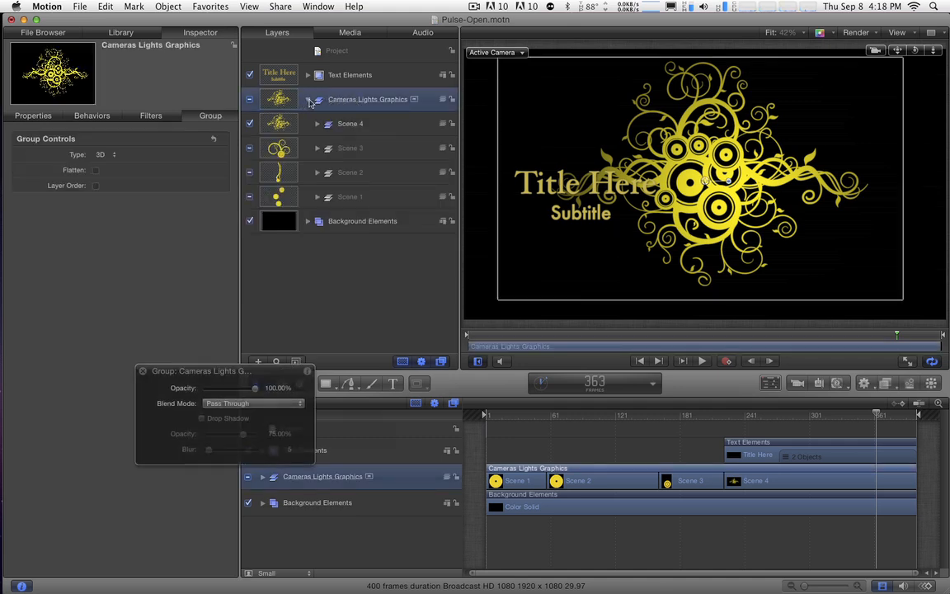
{"action": "left_click", "coordinate": [316, 99]}
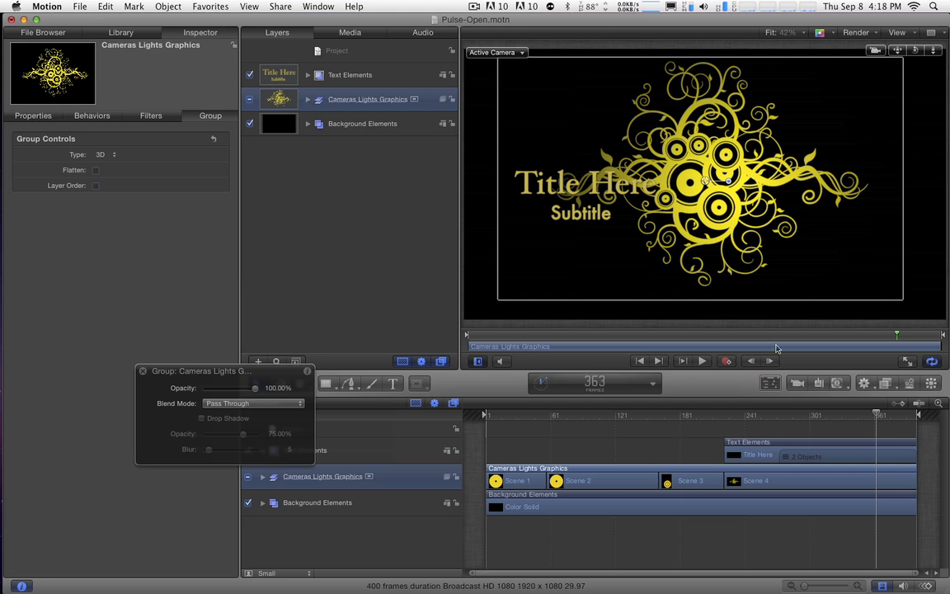
{"action": "left_click", "coordinate": [884, 383]}
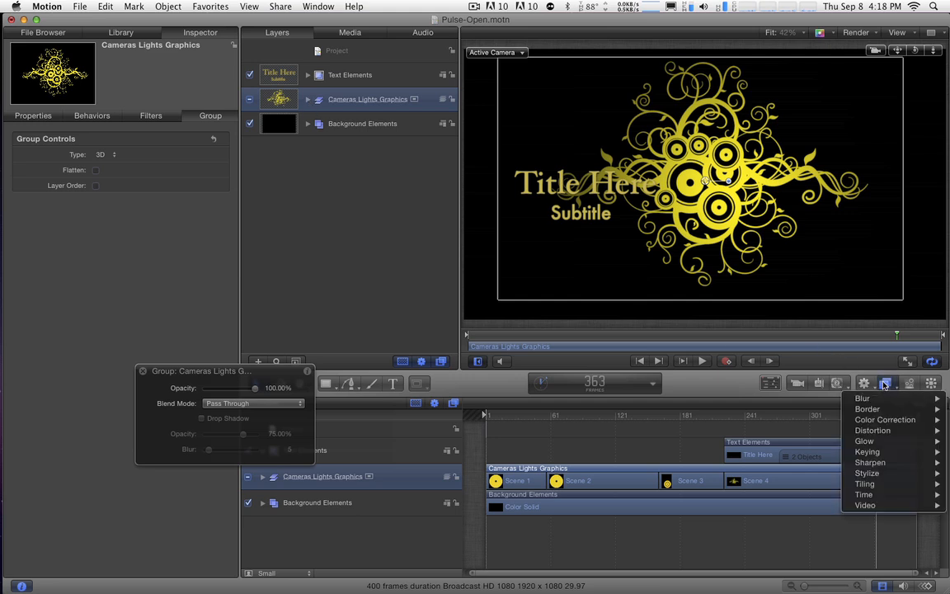
{"action": "left_click", "coordinate": [885, 420]}
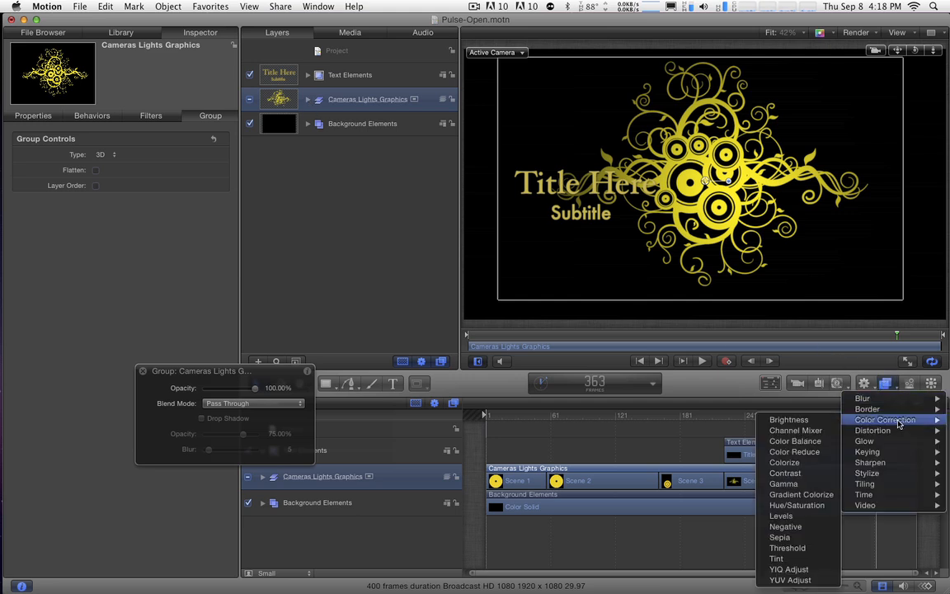
{"action": "mouse_move", "coordinate": [796, 505]}
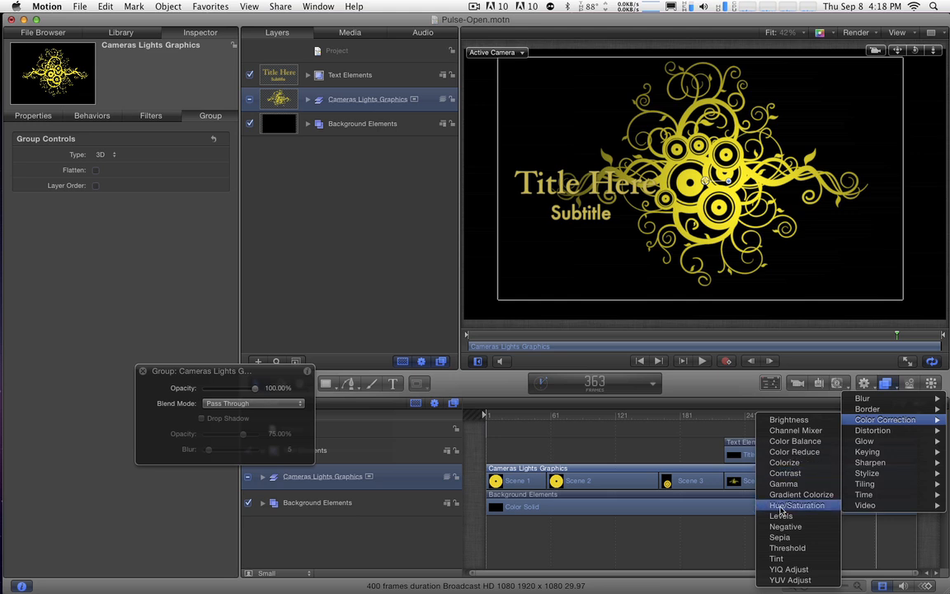
{"action": "left_click", "coordinate": [796, 504]}
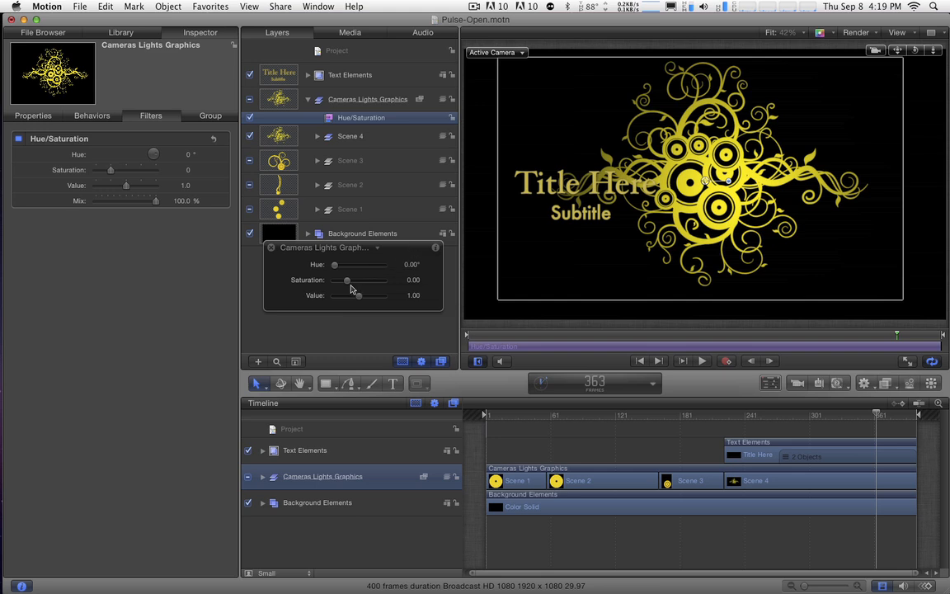
{"action": "left_click_drag", "start_coordinate": [346, 280], "coordinate": [334, 279]}
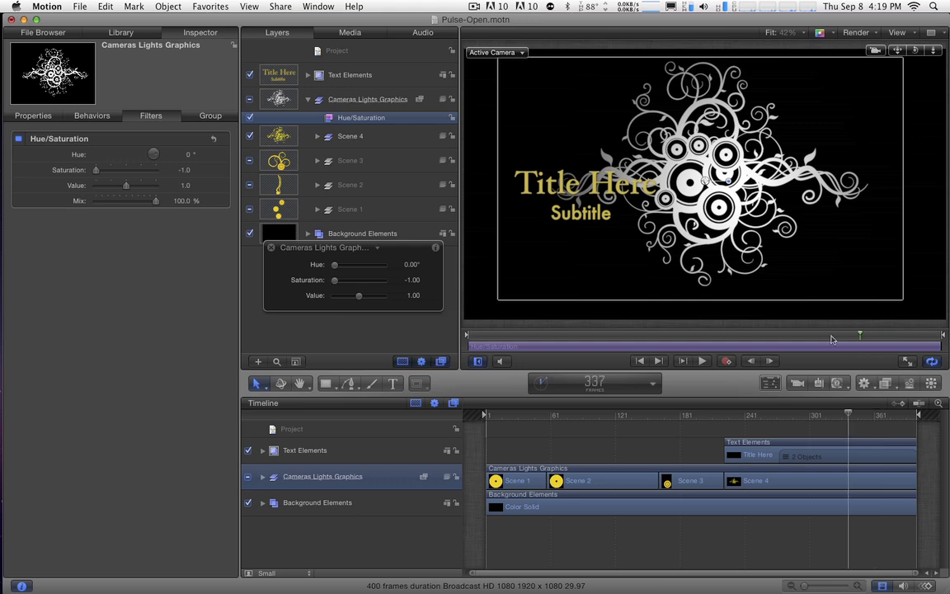
{"action": "left_click_drag", "start_coordinate": [859, 334], "coordinate": [544, 334]}
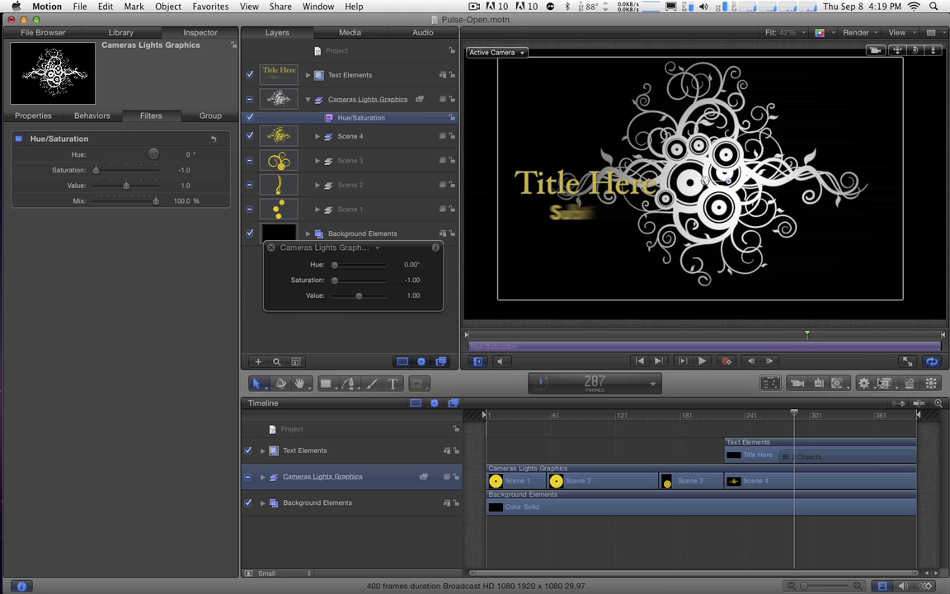
Add a Colorize filter to the graphics group and try remap colors.
{"action": "left_click", "coordinate": [863, 382]}
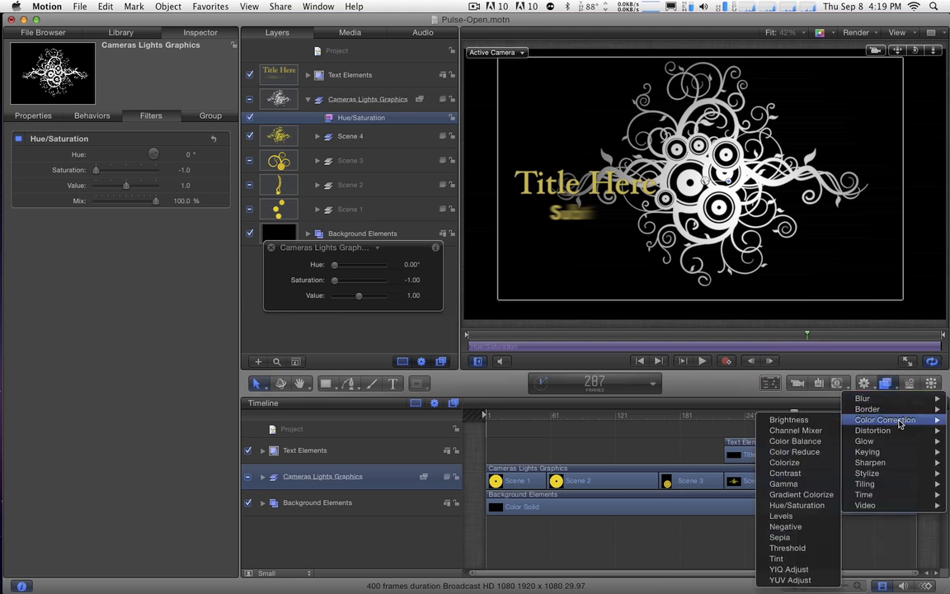
{"action": "mouse_move", "coordinate": [783, 462]}
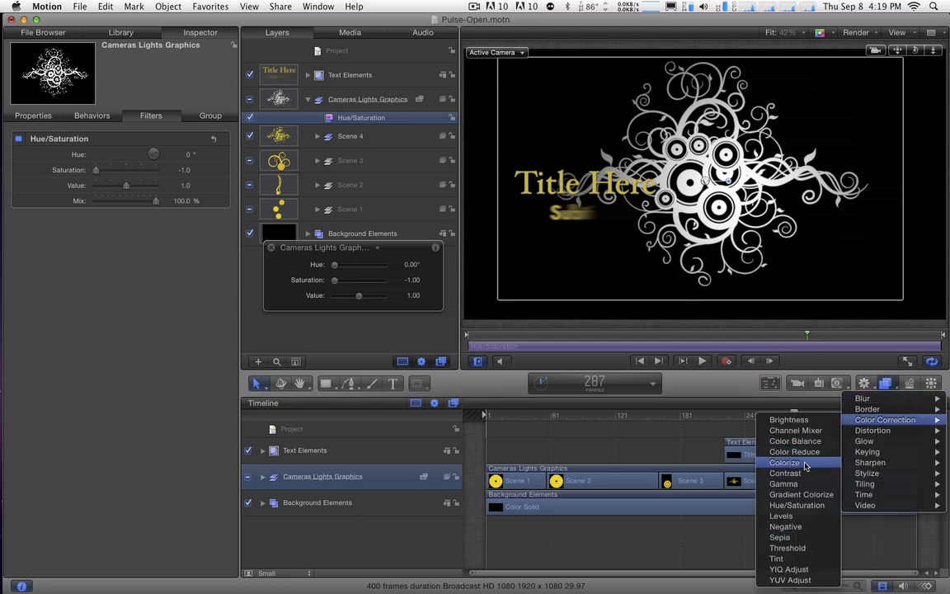
{"action": "left_click", "coordinate": [784, 462]}
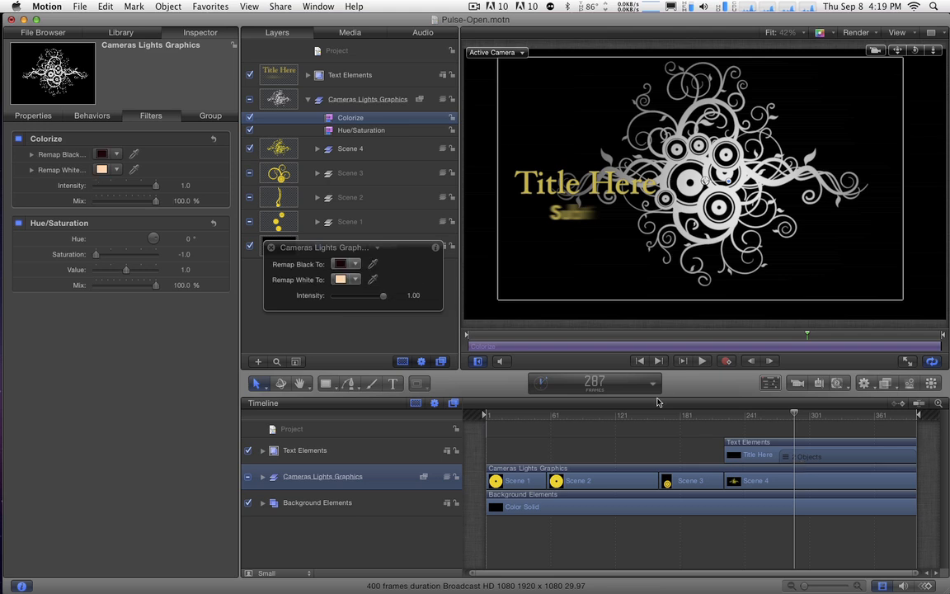
{"action": "left_click", "coordinate": [362, 244]}
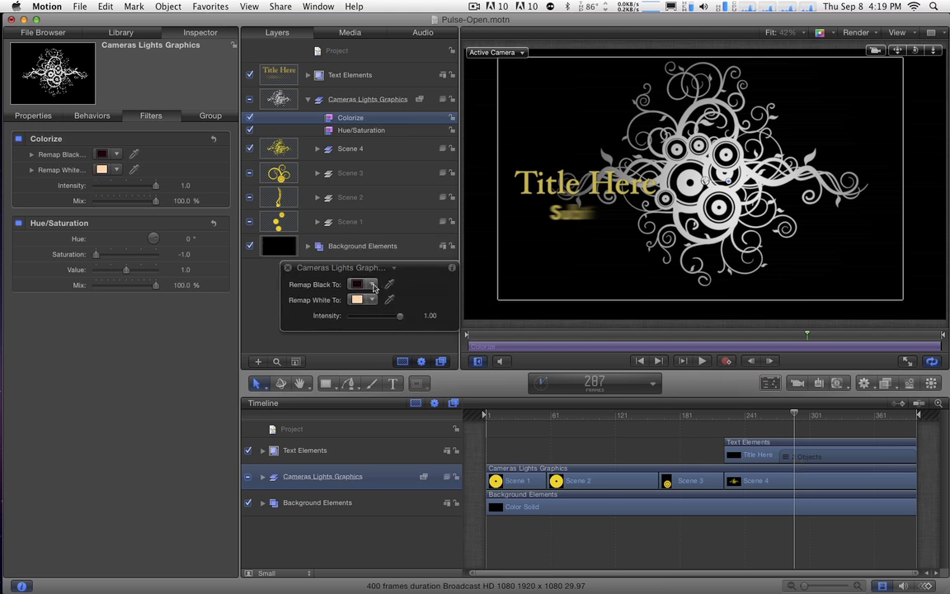
{"action": "left_click", "coordinate": [359, 285]}
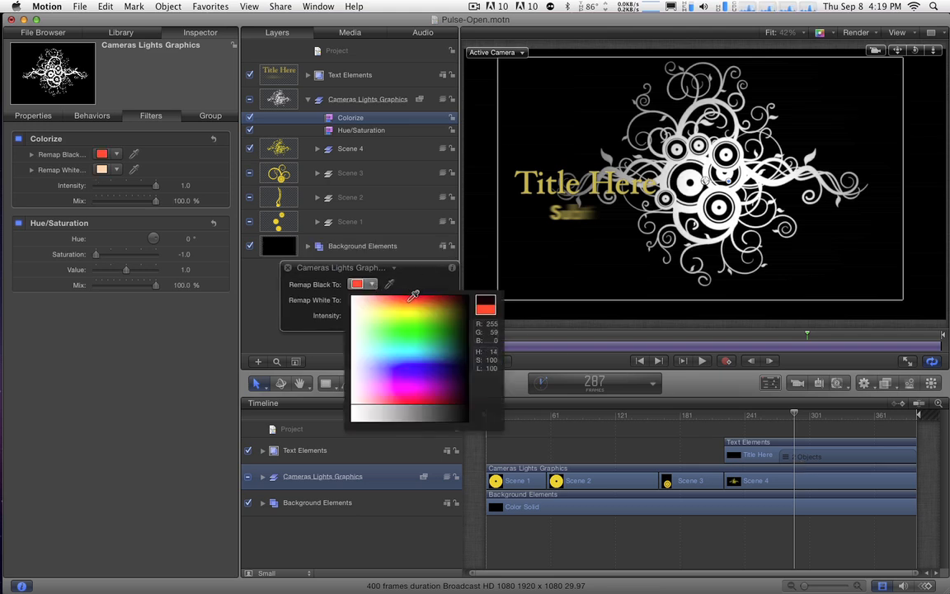
{"action": "left_click", "coordinate": [418, 319]}
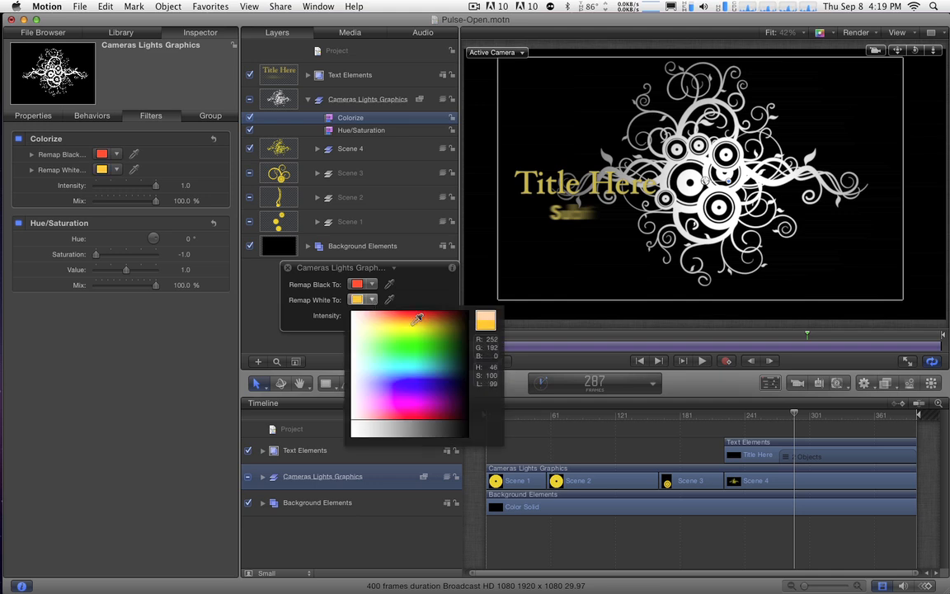
{"action": "mouse_move", "coordinate": [423, 322]}
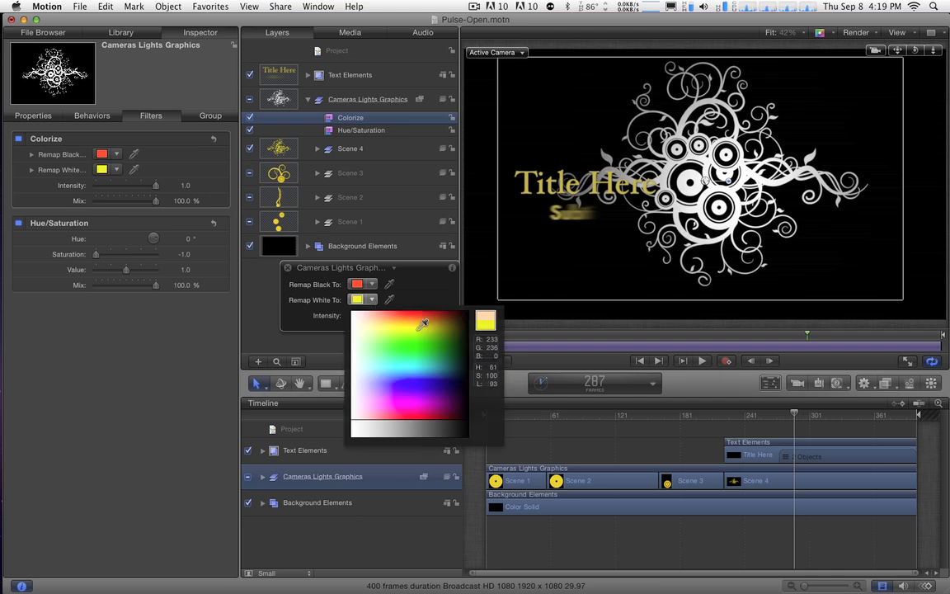
{"action": "left_click", "coordinate": [421, 336]}
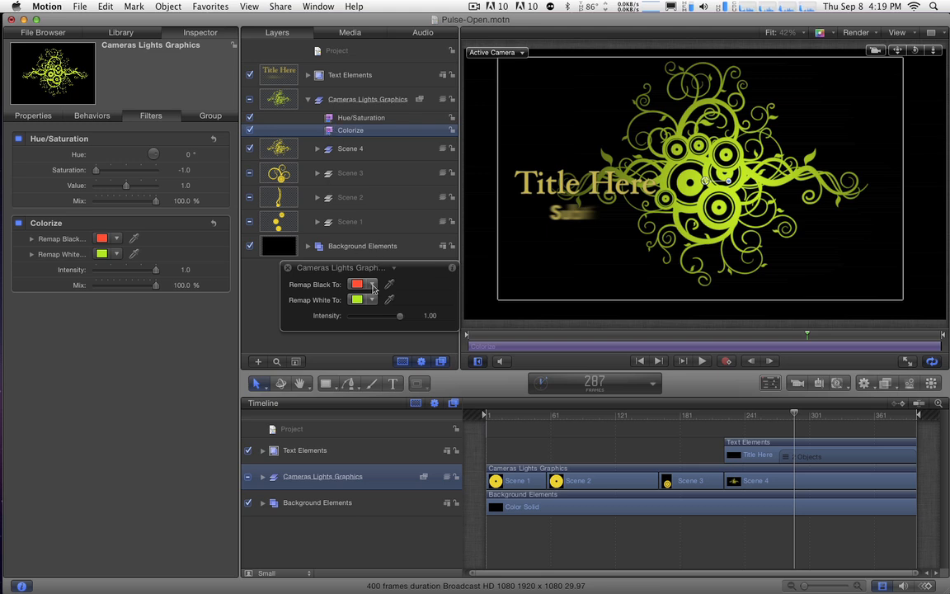
Set Colorize Remap White to teal and Remap Black to bright red.
{"action": "left_click", "coordinate": [357, 285]}
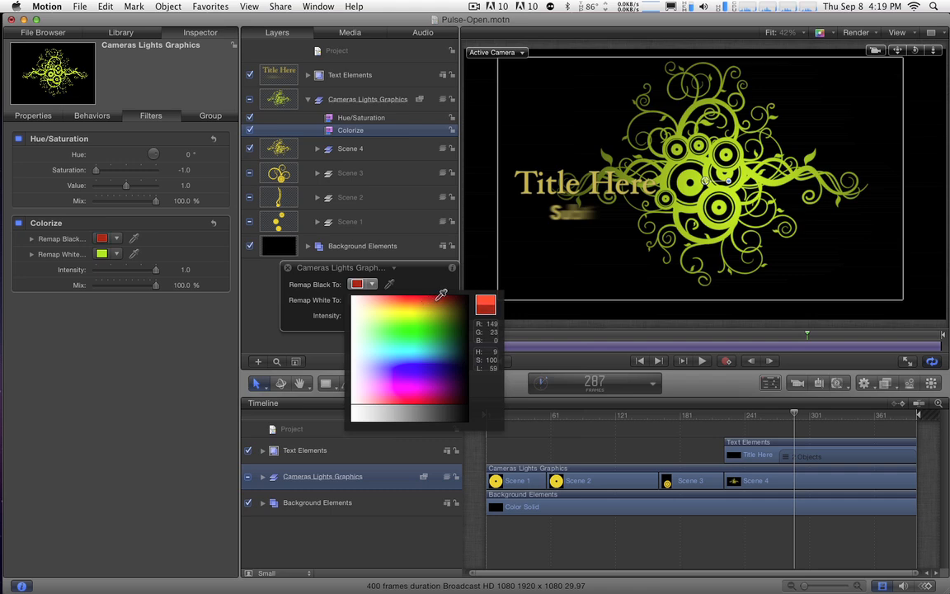
{"action": "left_click", "coordinate": [422, 328]}
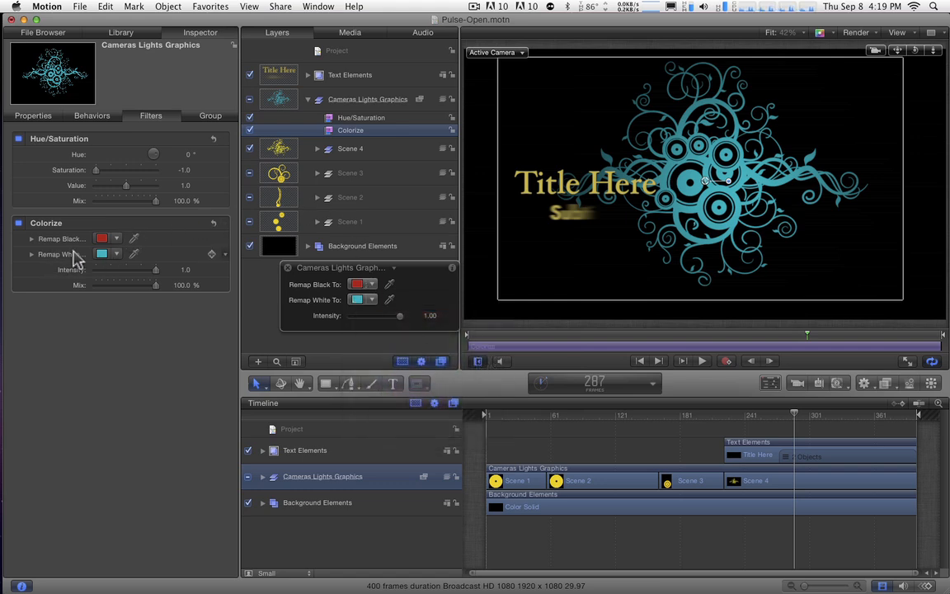
{"action": "left_click", "coordinate": [101, 239]}
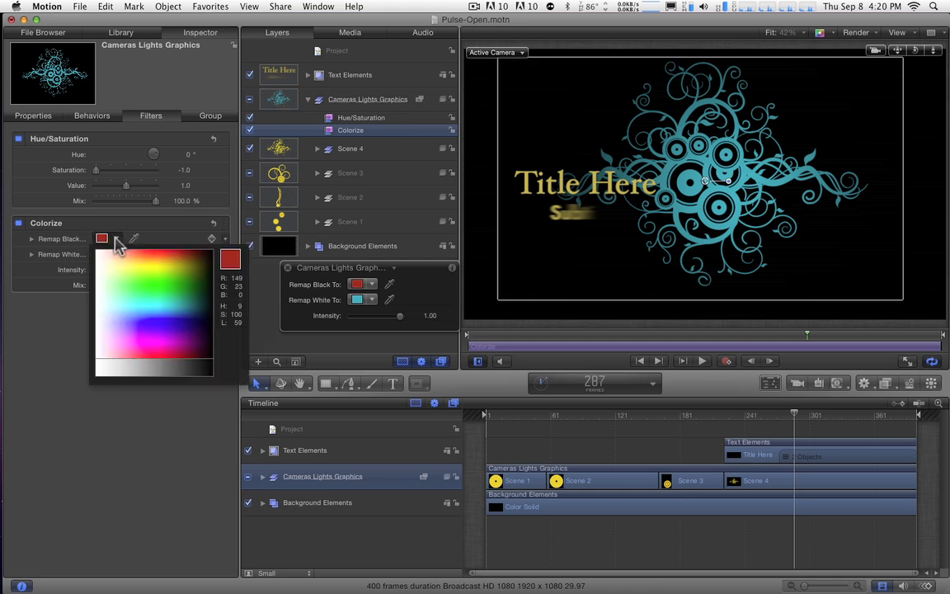
{"action": "left_click", "coordinate": [194, 281]}
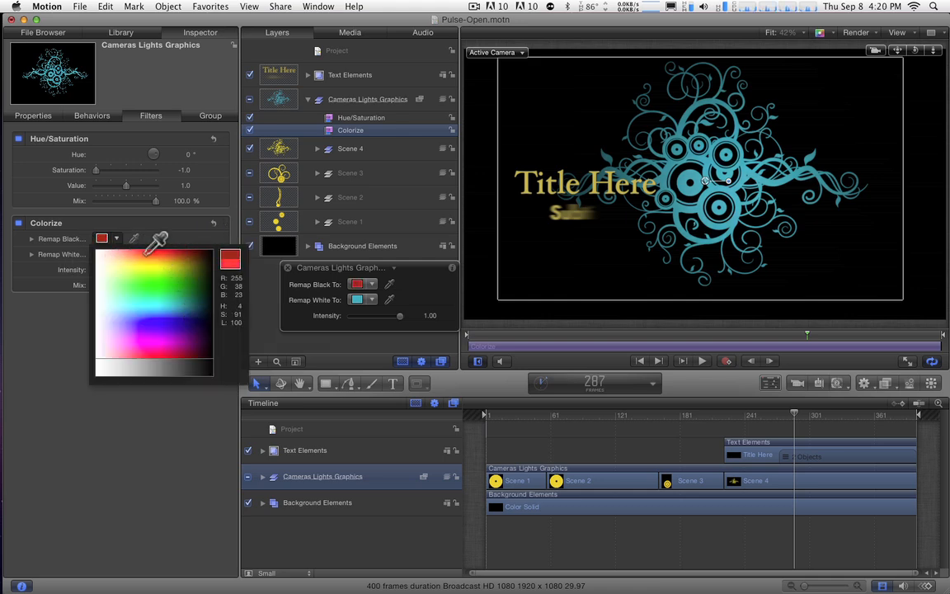
{"action": "right_click", "coordinate": [62, 254]}
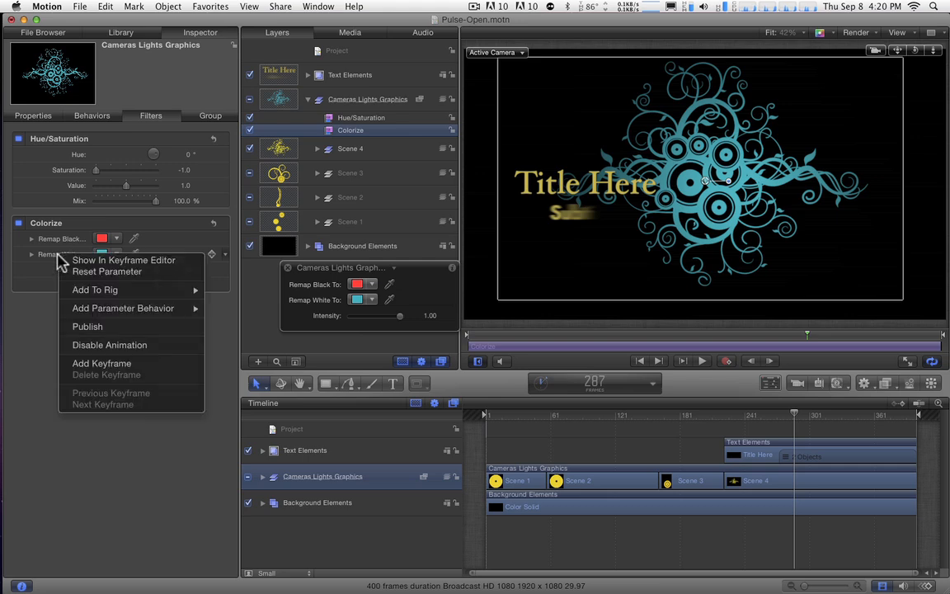
{"action": "mouse_move", "coordinate": [86, 327]}
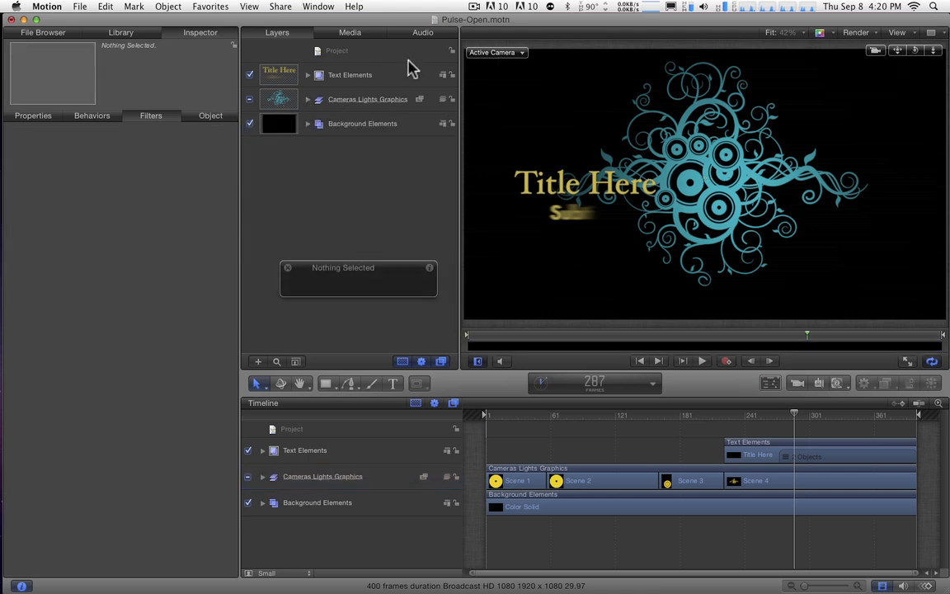
{"action": "mouse_move", "coordinate": [358, 77]}
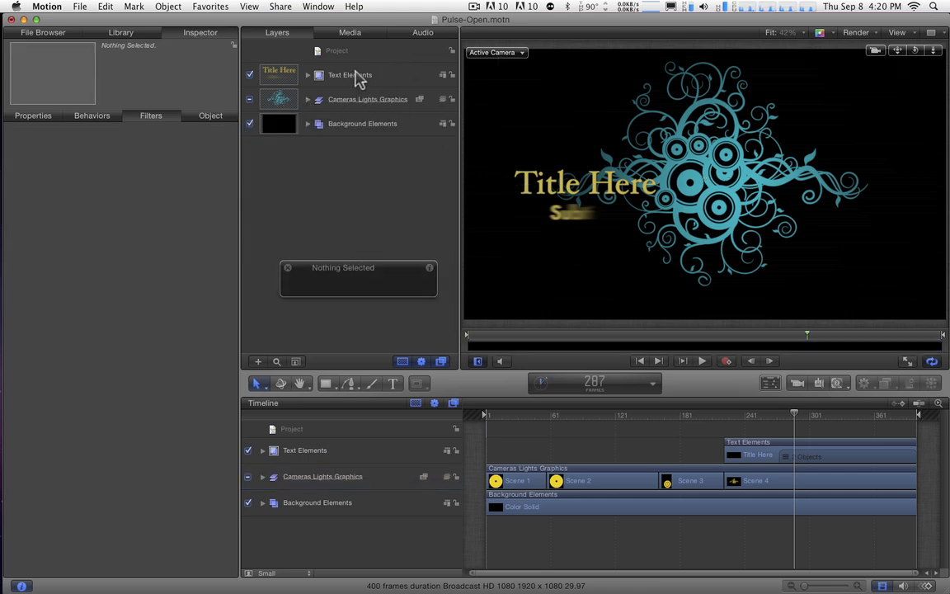
Copy the Hue/Saturation and Colorize filters onto the Text Elements group.
{"action": "left_click", "coordinate": [307, 99]}
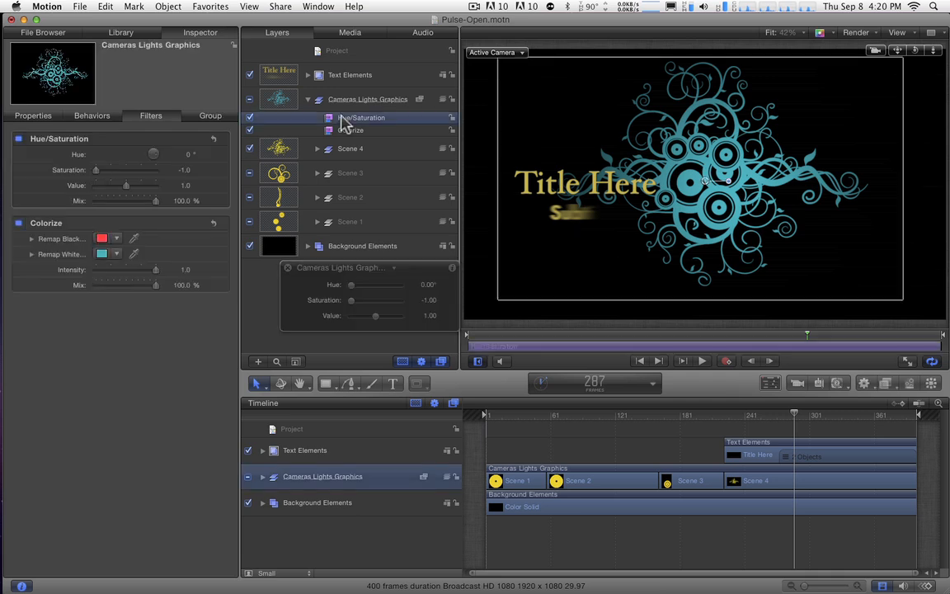
{"action": "left_click", "coordinate": [349, 130]}
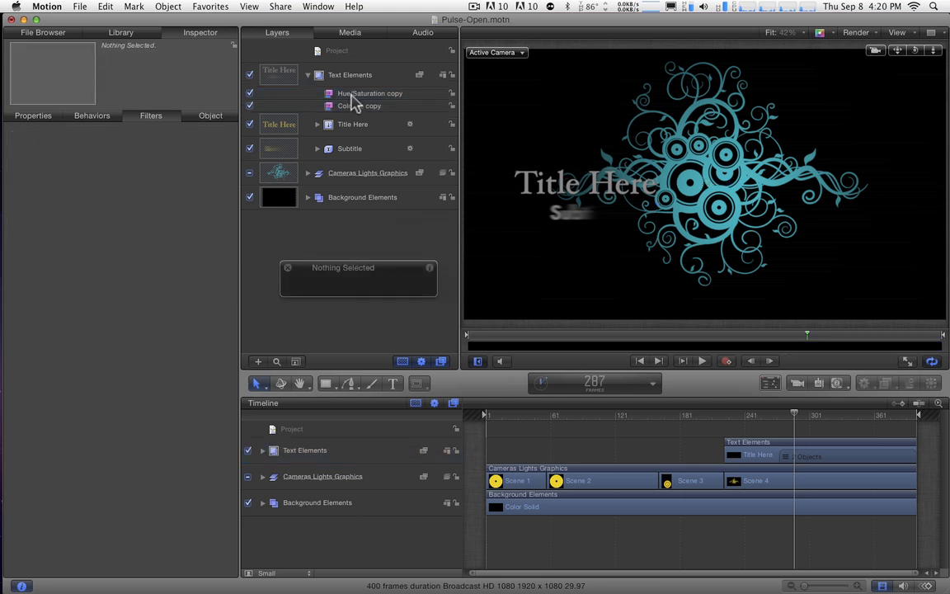
{"action": "left_click", "coordinate": [363, 106]}
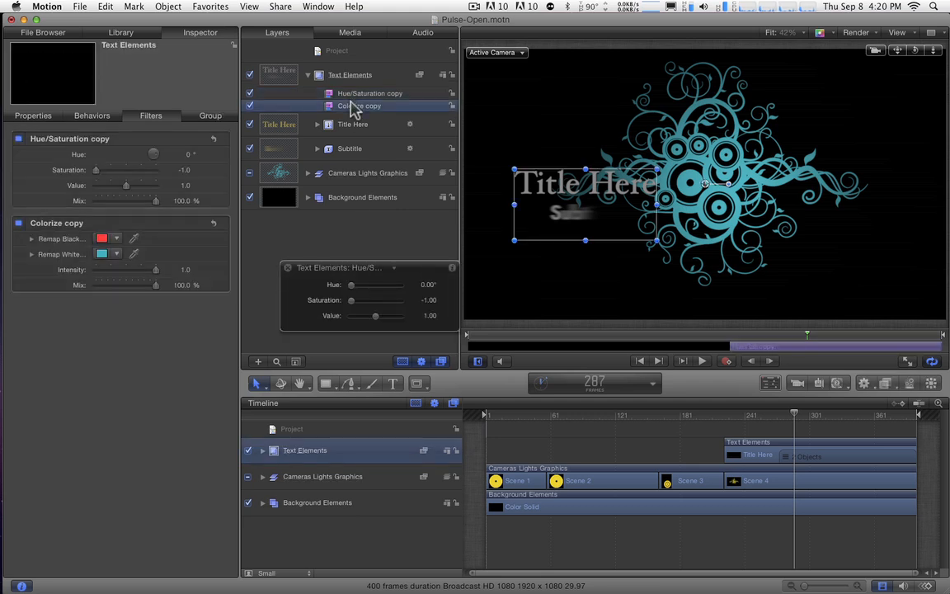
Set the text Colorize Remap Black to teal and Remap White to yellow.
{"action": "left_click", "coordinate": [357, 284]}
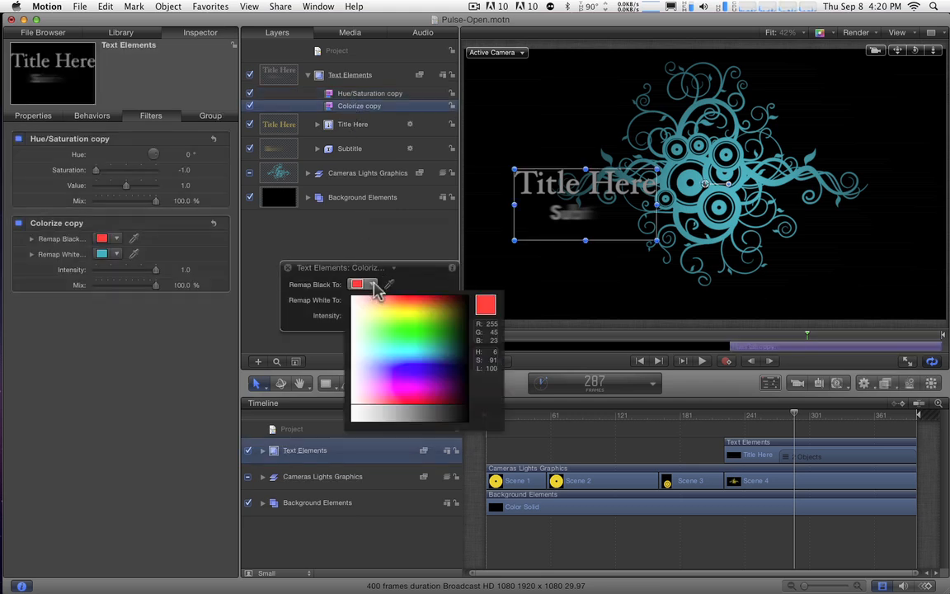
{"action": "left_click", "coordinate": [401, 334]}
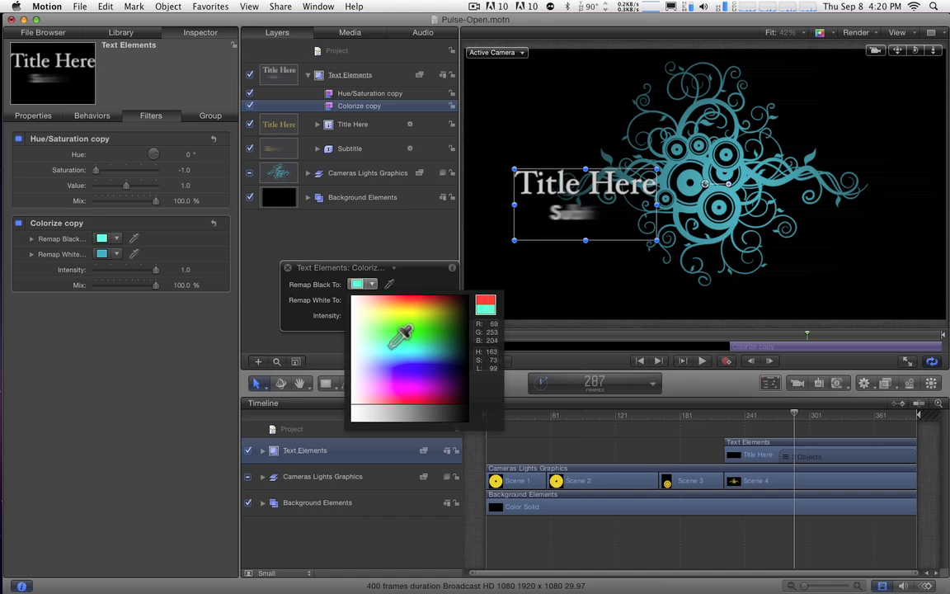
{"action": "left_click", "coordinate": [428, 354]}
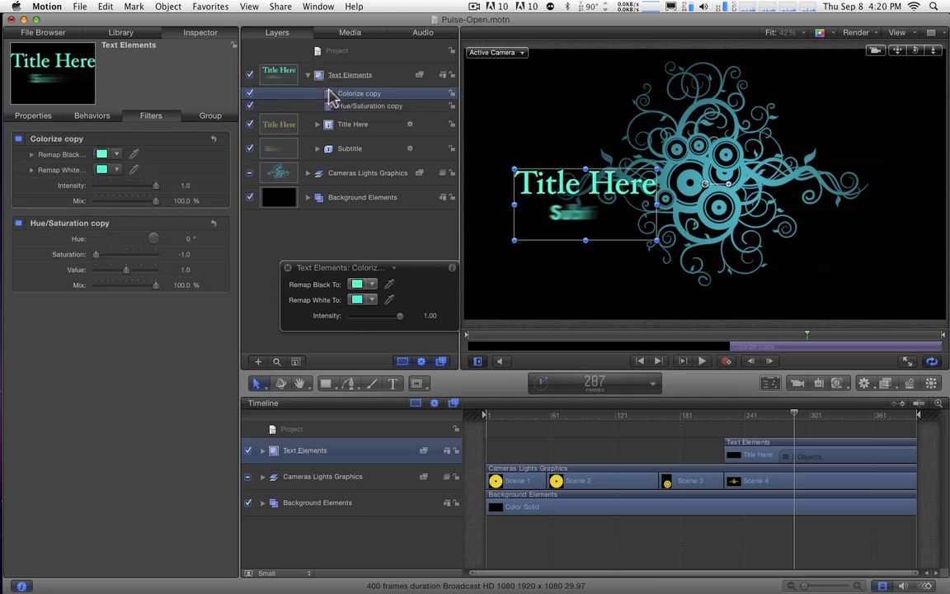
{"action": "left_click", "coordinate": [356, 283]}
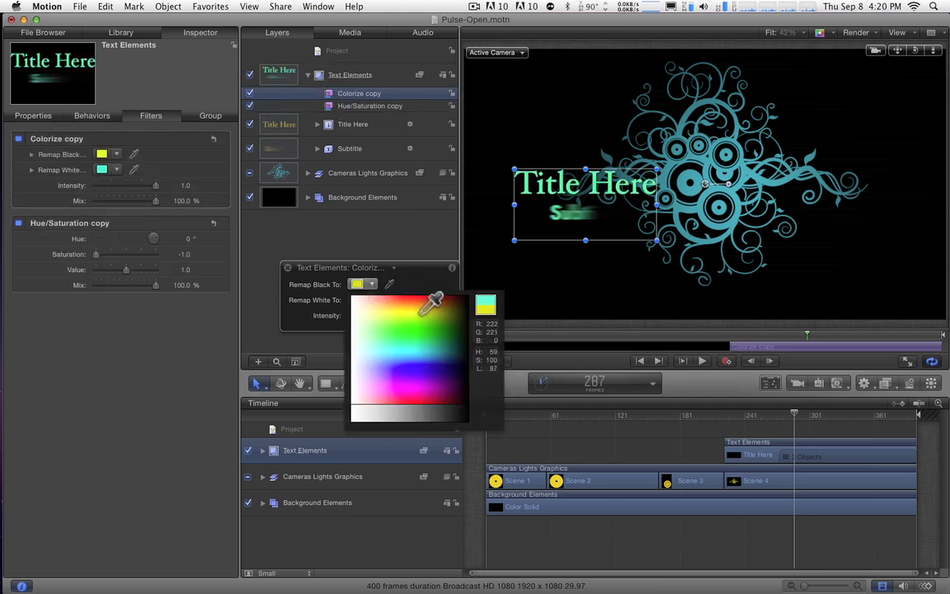
{"action": "left_click", "coordinate": [434, 352]}
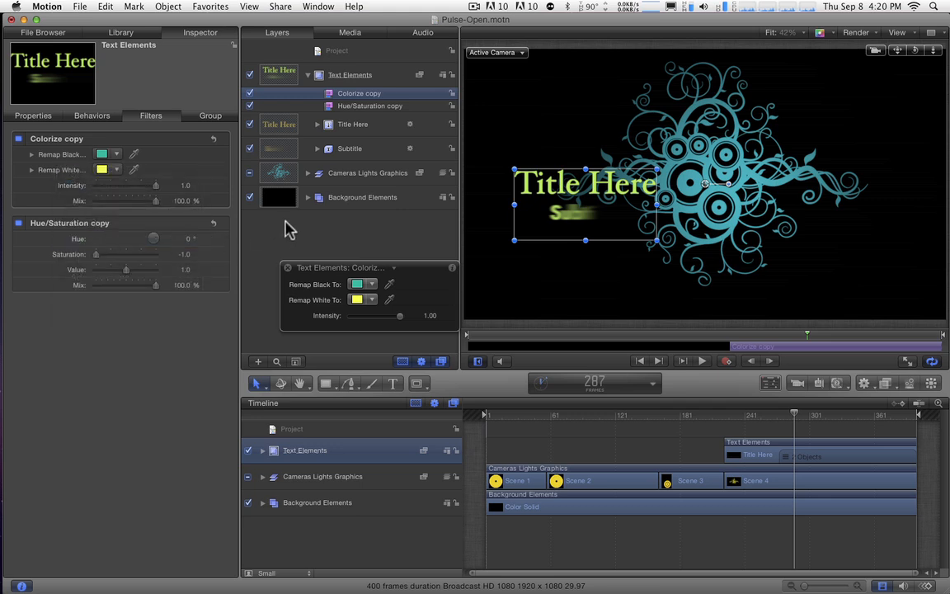
{"action": "mouse_move", "coordinate": [320, 232]}
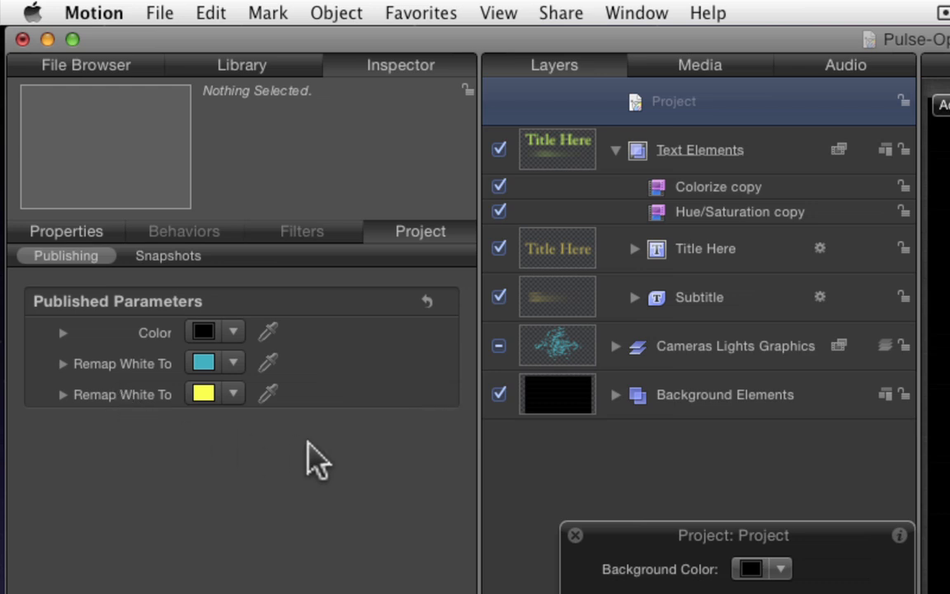
{"action": "mouse_move", "coordinate": [155, 332]}
{"action": "type", "text": "Bac"}
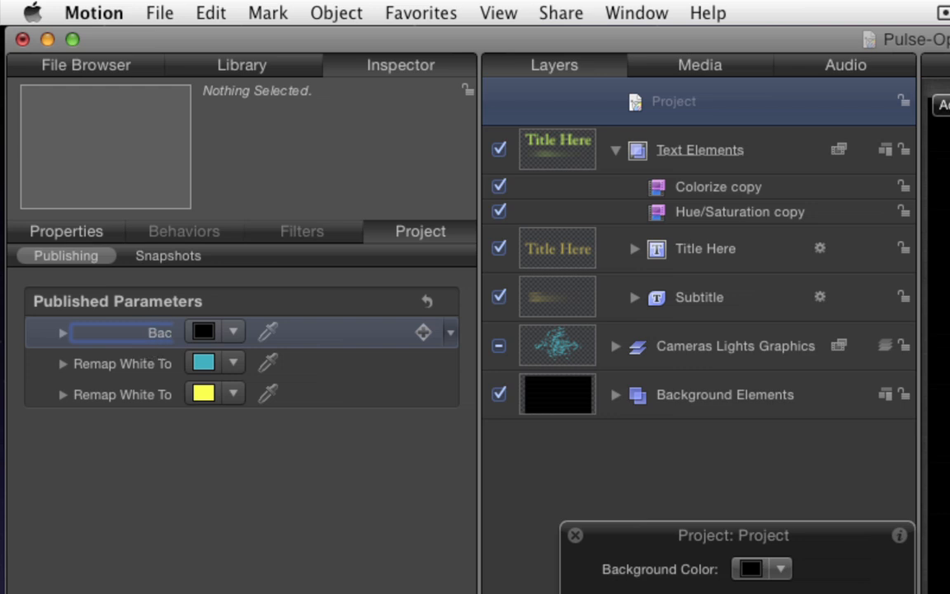
Rename published colors to Background, Graphics Color and Text Color; move Graphics Color above Background.
{"action": "type", "text": "Col"}
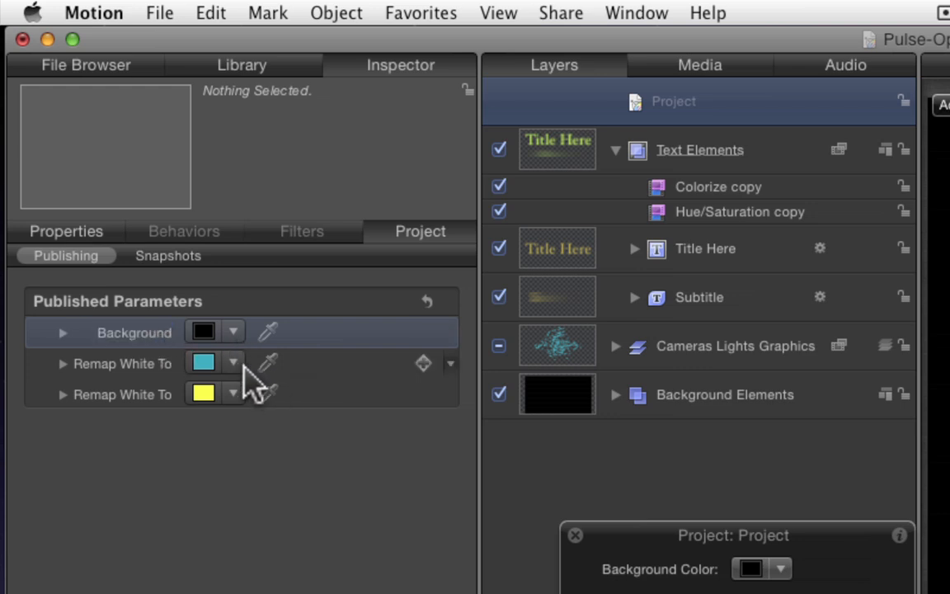
{"action": "left_click", "coordinate": [203, 362]}
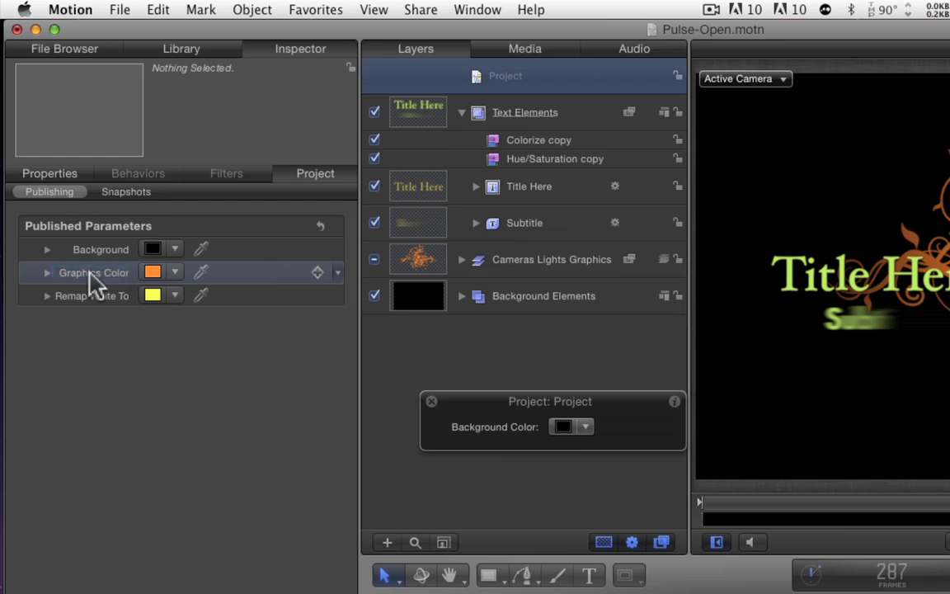
{"action": "left_click", "coordinate": [152, 296]}
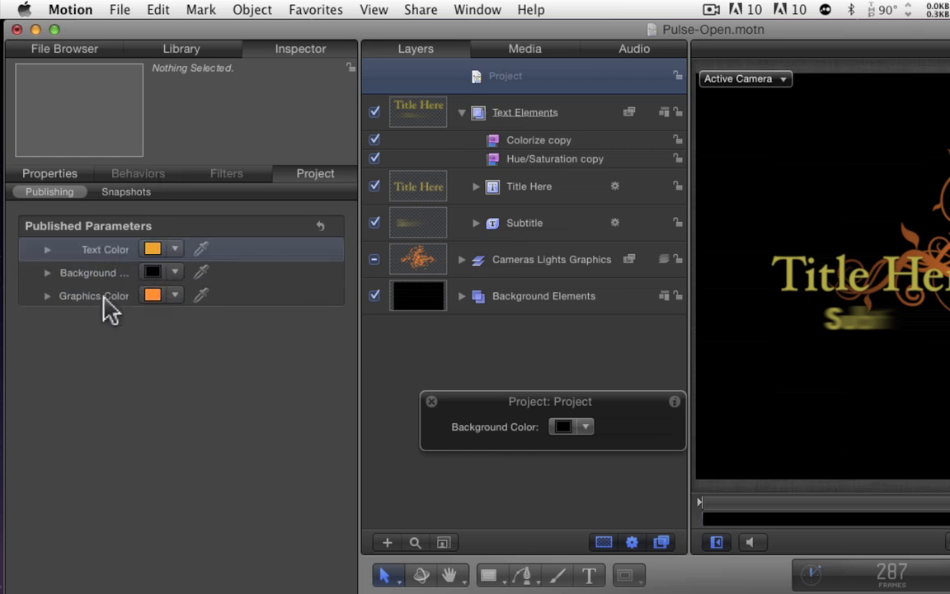
{"action": "left_click_drag", "start_coordinate": [94, 295], "coordinate": [94, 272]}
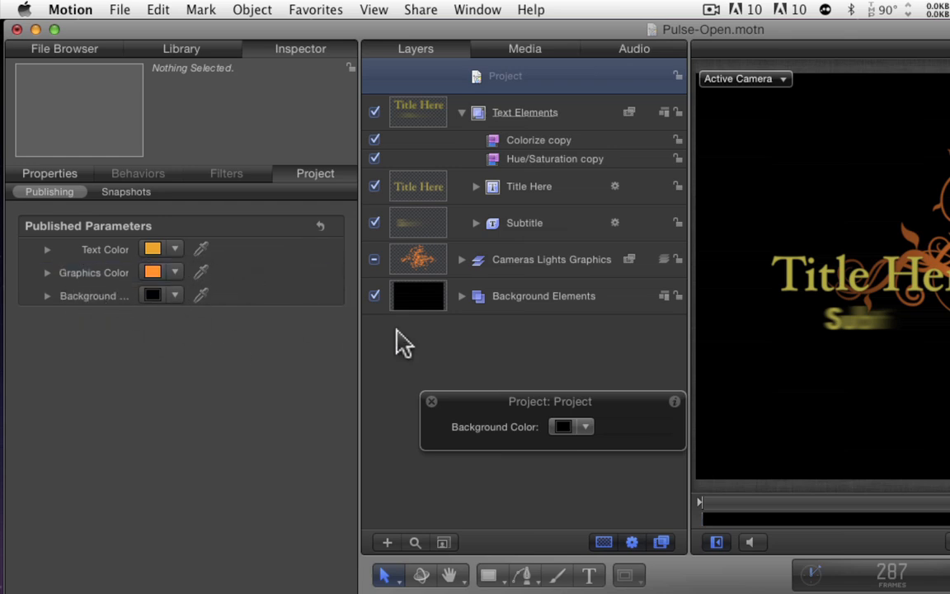
{"action": "mouse_move", "coordinate": [147, 313]}
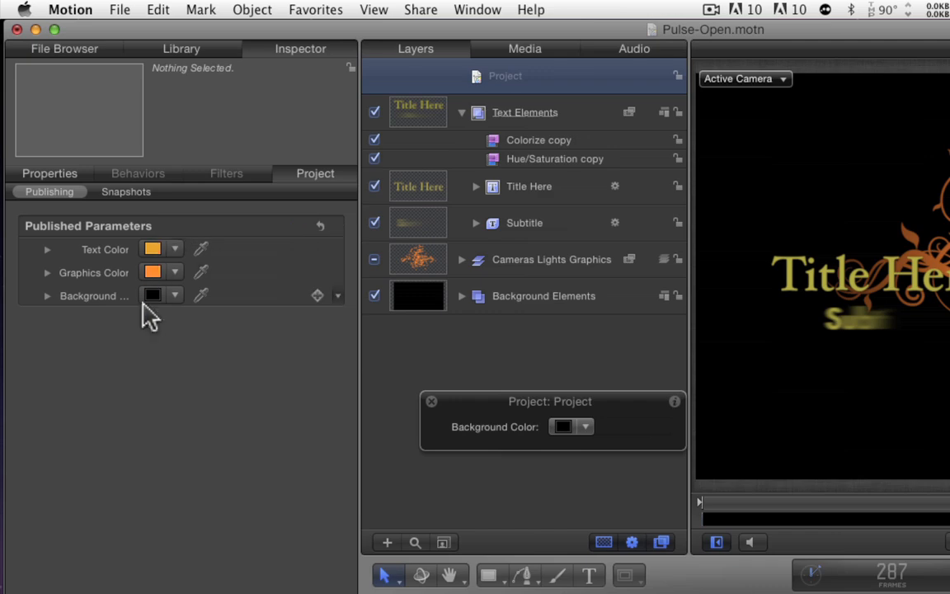
{"action": "mouse_move", "coordinate": [180, 272]}
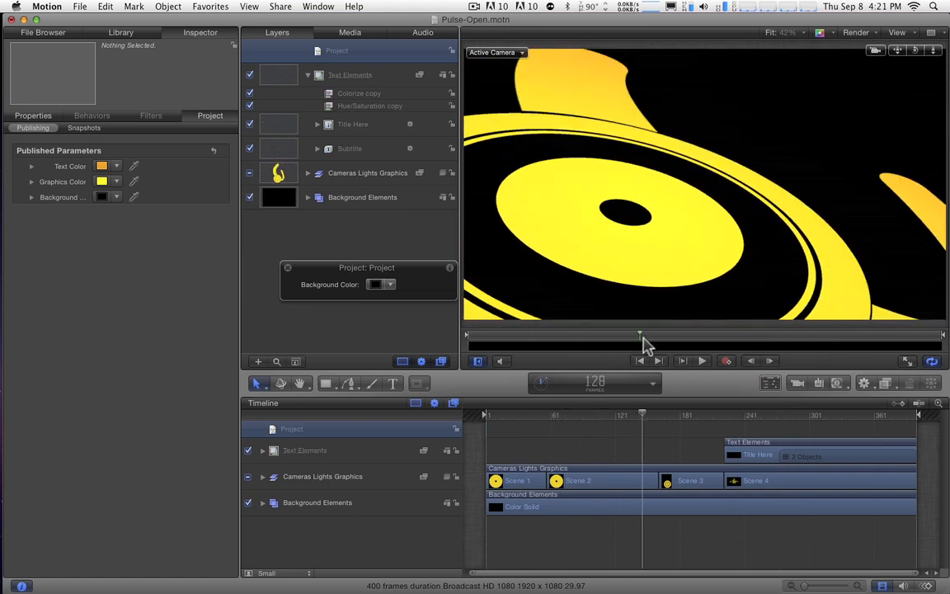
Make Graphics Color yellow, preview the graphics, collapse Text Elements, expand Cameras Lights Graphics.
{"action": "left_click_drag", "start_coordinate": [639, 334], "coordinate": [655, 334]}
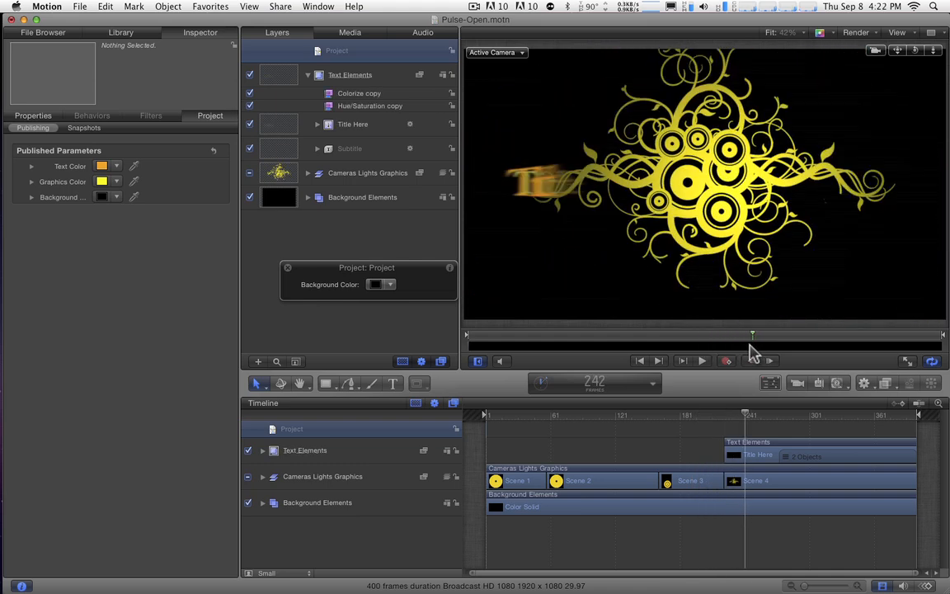
{"action": "left_click_drag", "start_coordinate": [752, 334], "coordinate": [677, 335]}
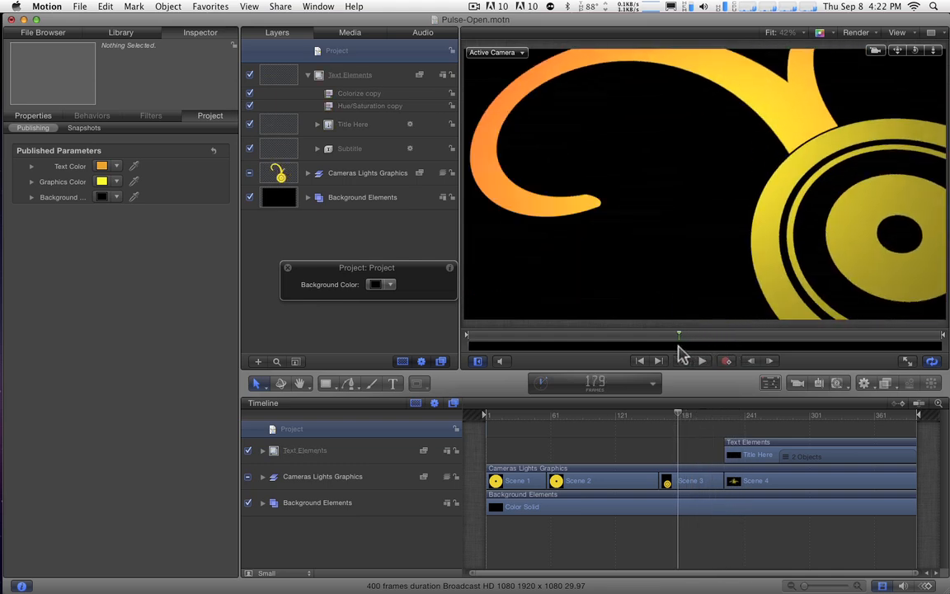
{"action": "left_click", "coordinate": [102, 182]}
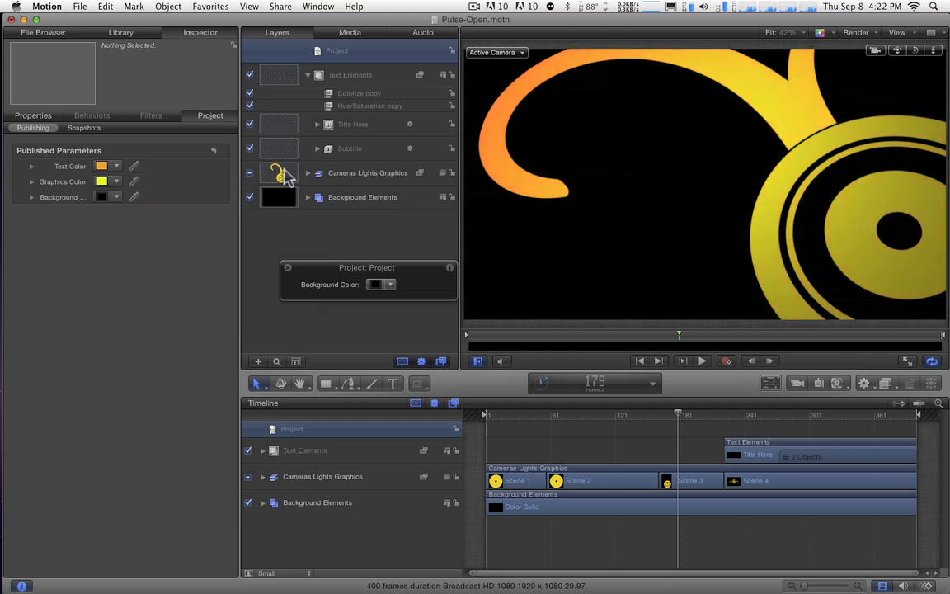
{"action": "left_click", "coordinate": [308, 75]}
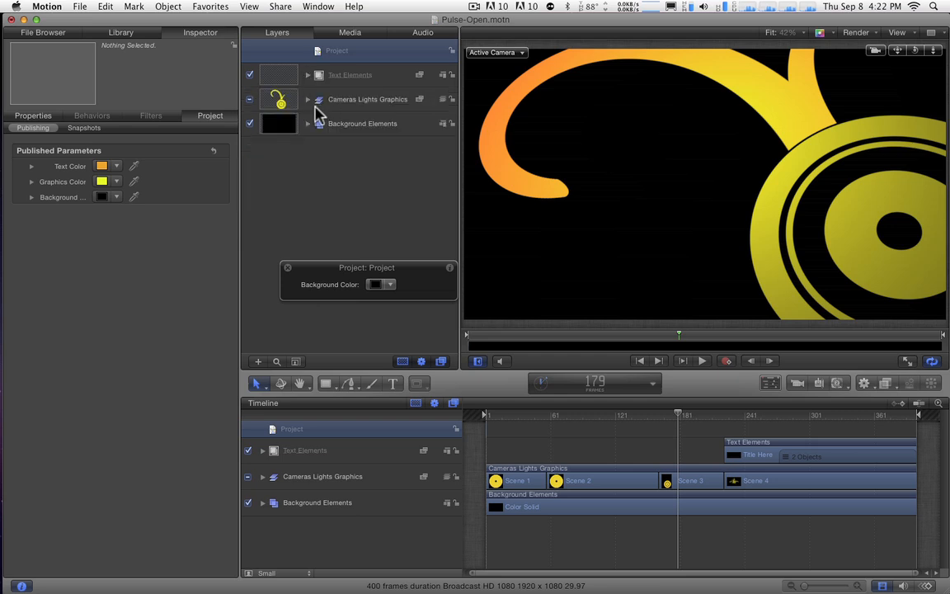
{"action": "left_click", "coordinate": [307, 99]}
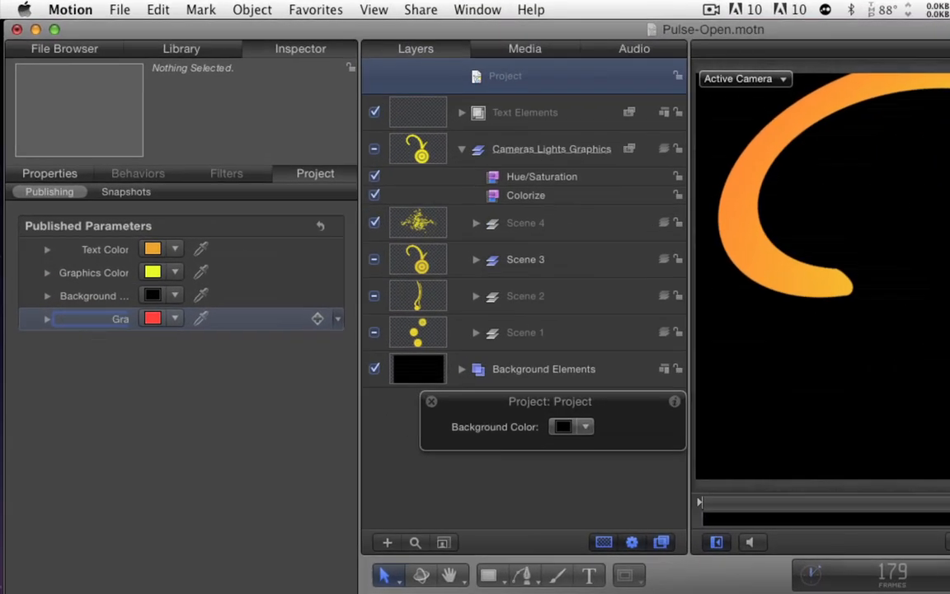
Name the new published color Graphics Edge and make the edge and text colors yellow.
{"action": "type", "text": "Graphics Edg..."}
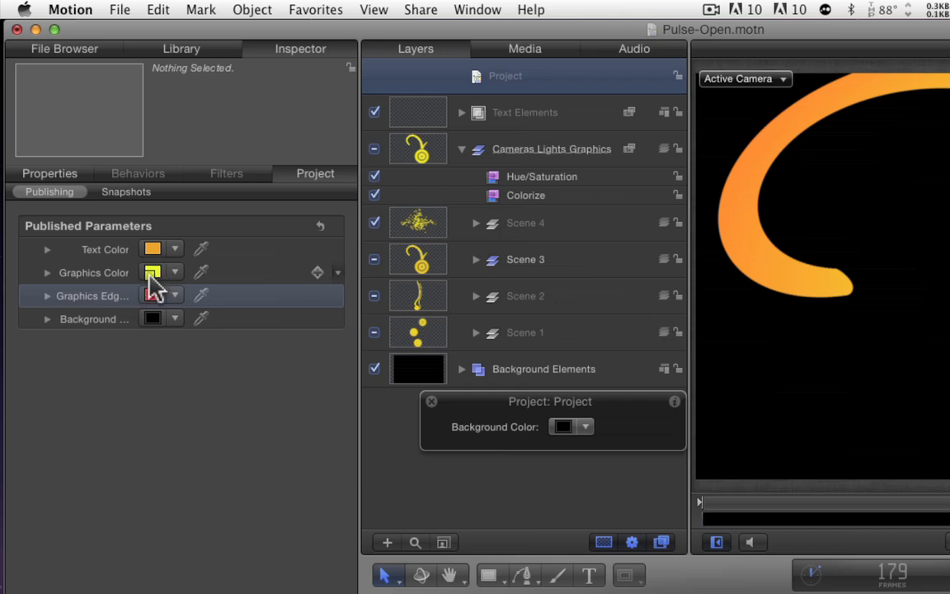
{"action": "left_click", "coordinate": [153, 295]}
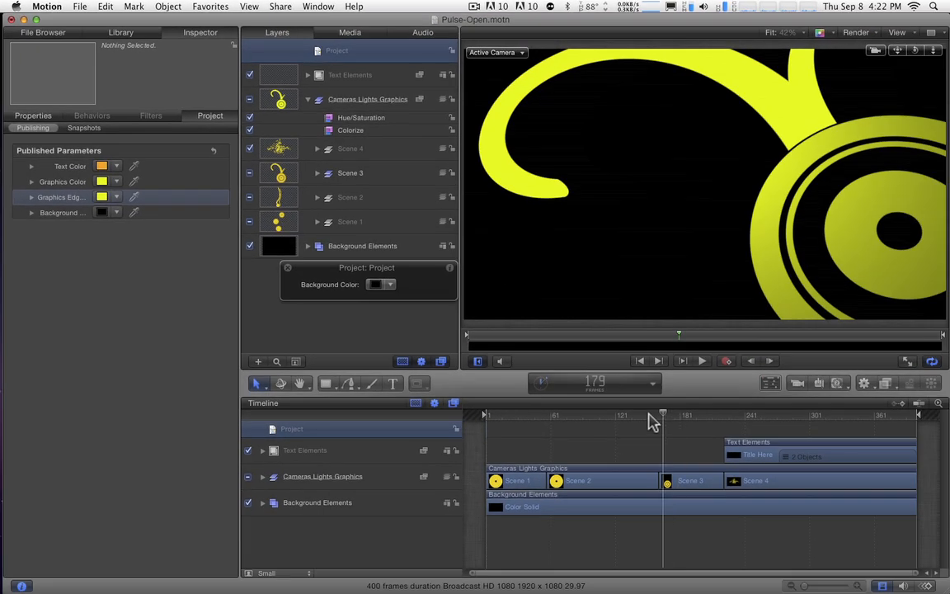
{"action": "left_click_drag", "start_coordinate": [664, 414], "coordinate": [822, 415]}
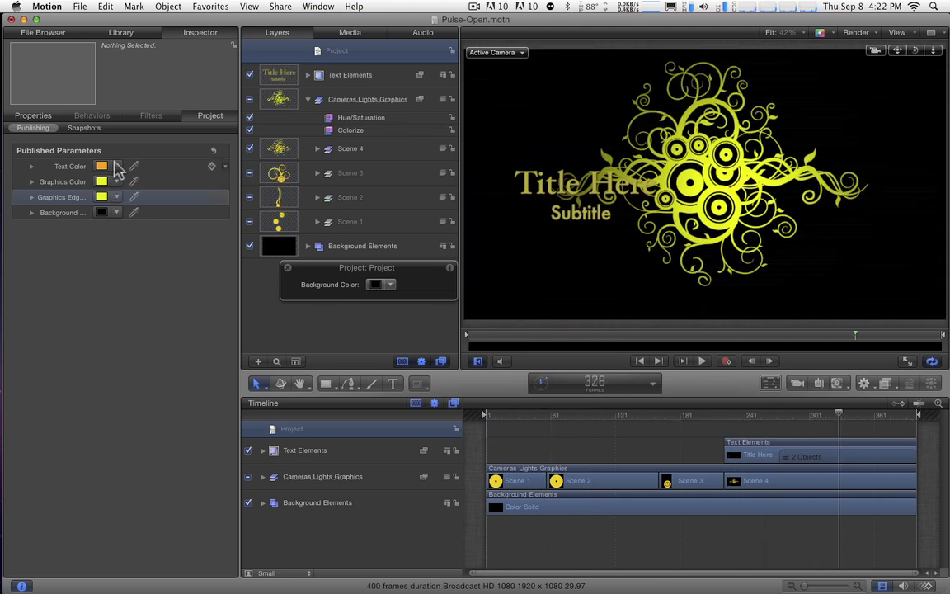
{"action": "left_click", "coordinate": [102, 166]}
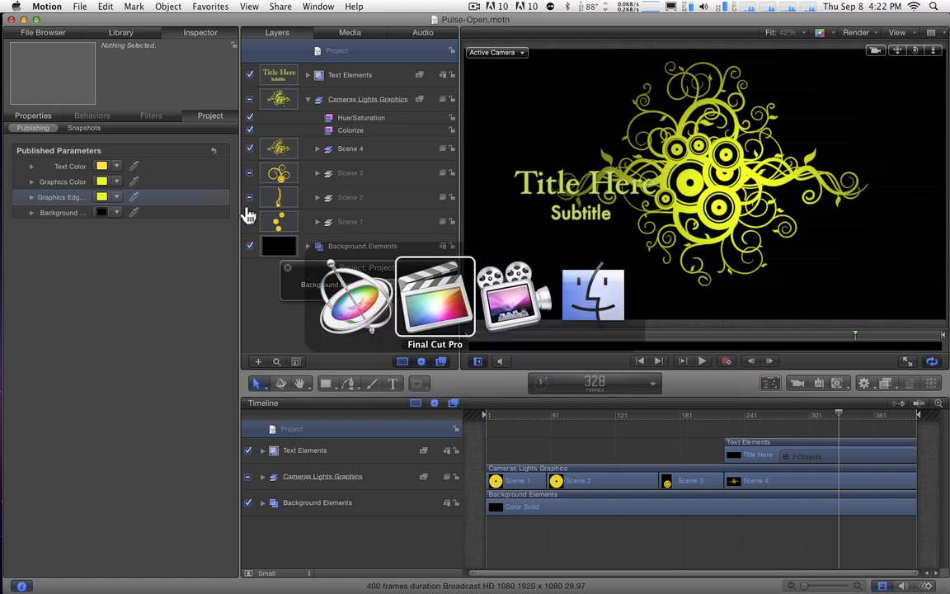
{"action": "left_click", "coordinate": [434, 297]}
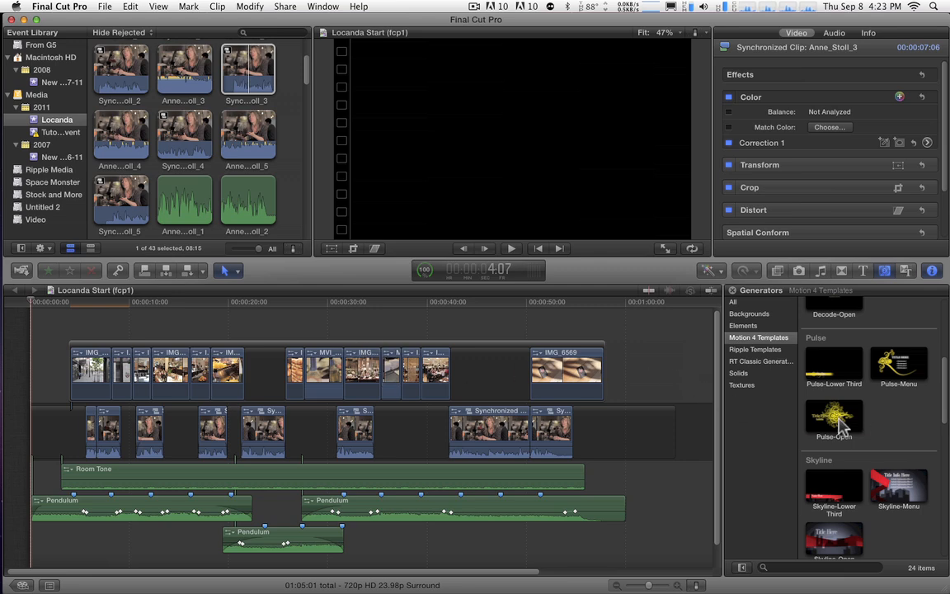
Add the Pulse-Open generator from Motion 4 Templates to the project.
{"action": "left_click", "coordinate": [834, 416]}
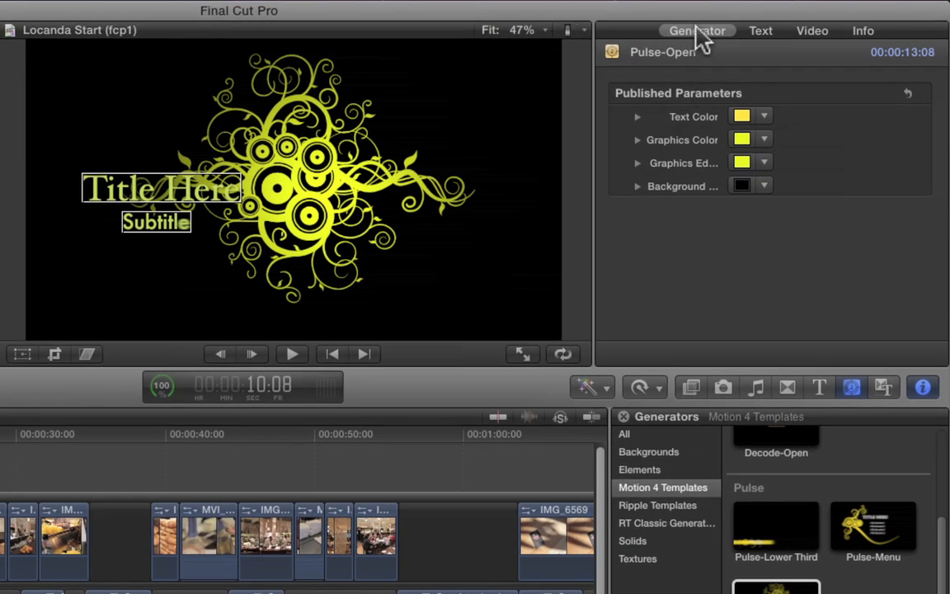
{"action": "mouse_move", "coordinate": [717, 37]}
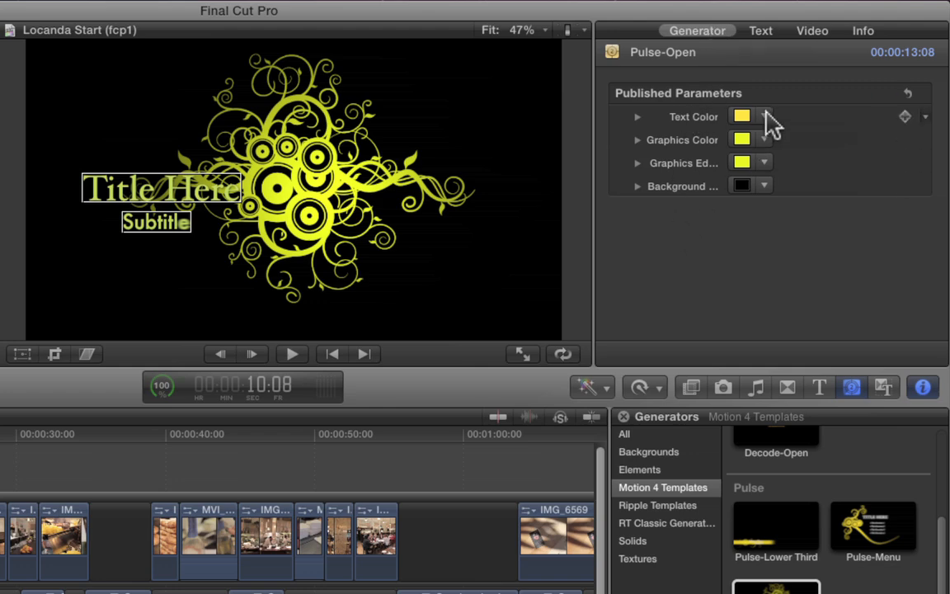
Set Pulse-Open's Text Color to orange and Graphics Edge to deep blue.
{"action": "left_click", "coordinate": [741, 115]}
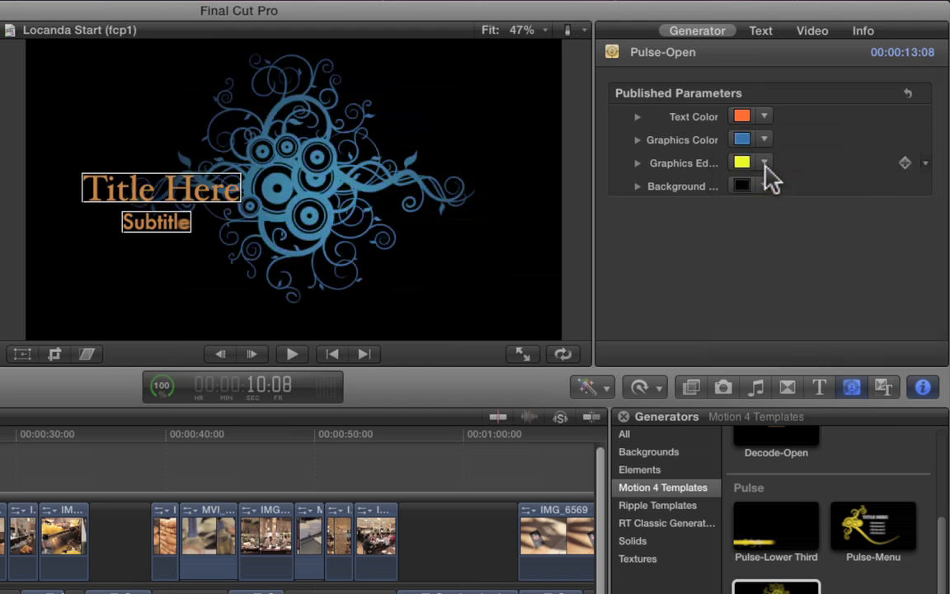
{"action": "left_click", "coordinate": [741, 162]}
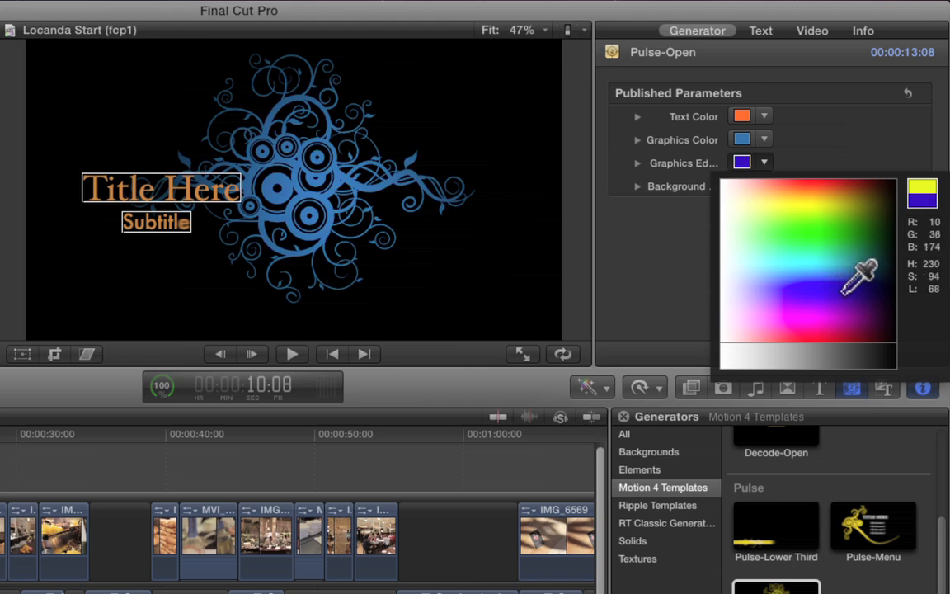
{"action": "left_click", "coordinate": [759, 202]}
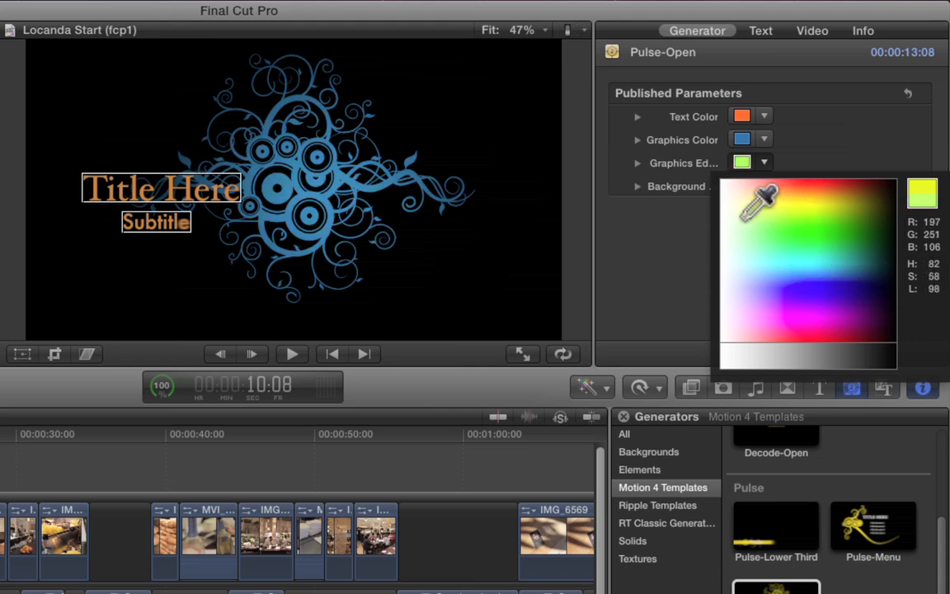
{"action": "left_click", "coordinate": [808, 284]}
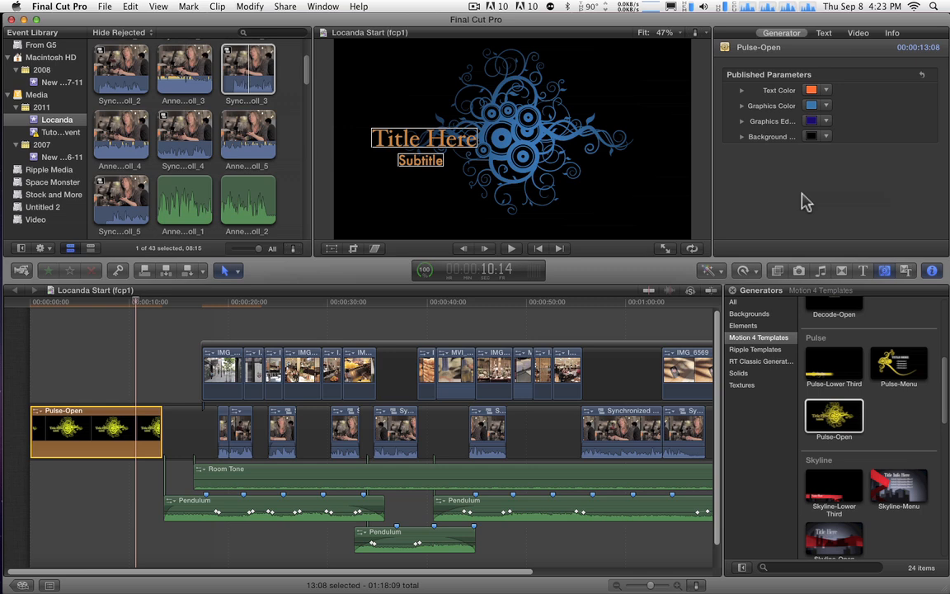
{"action": "mouse_move", "coordinate": [884, 422]}
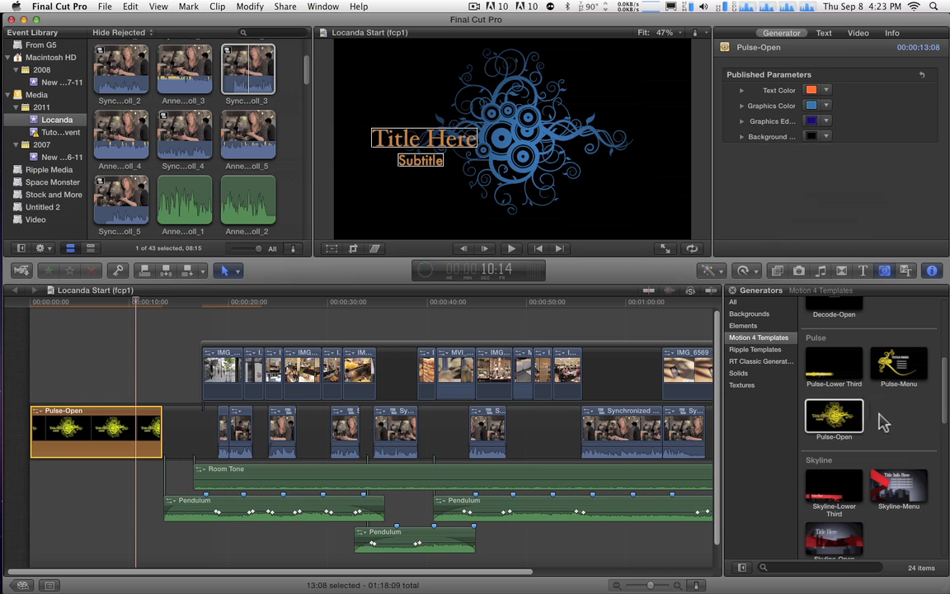